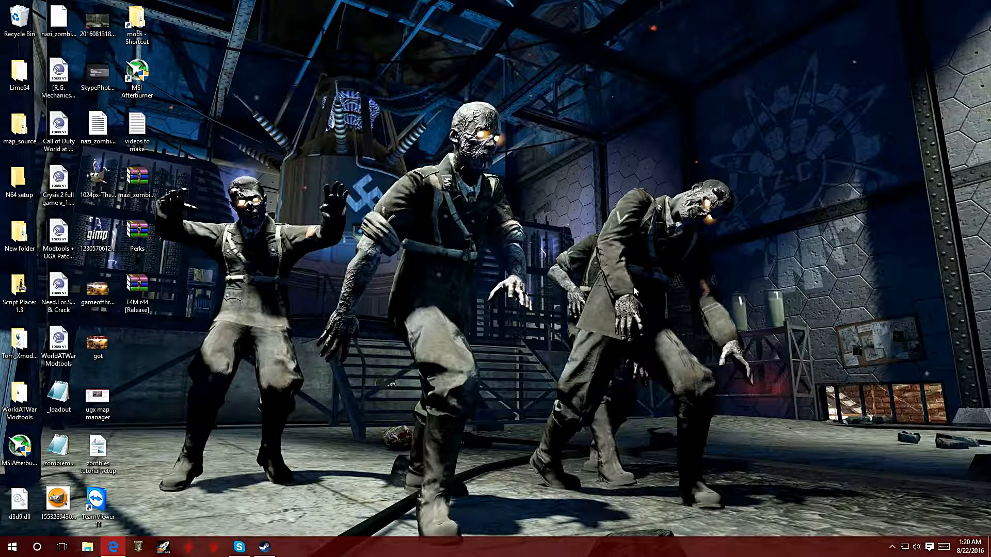
{"action": "mouse_move", "coordinate": [161, 363]}
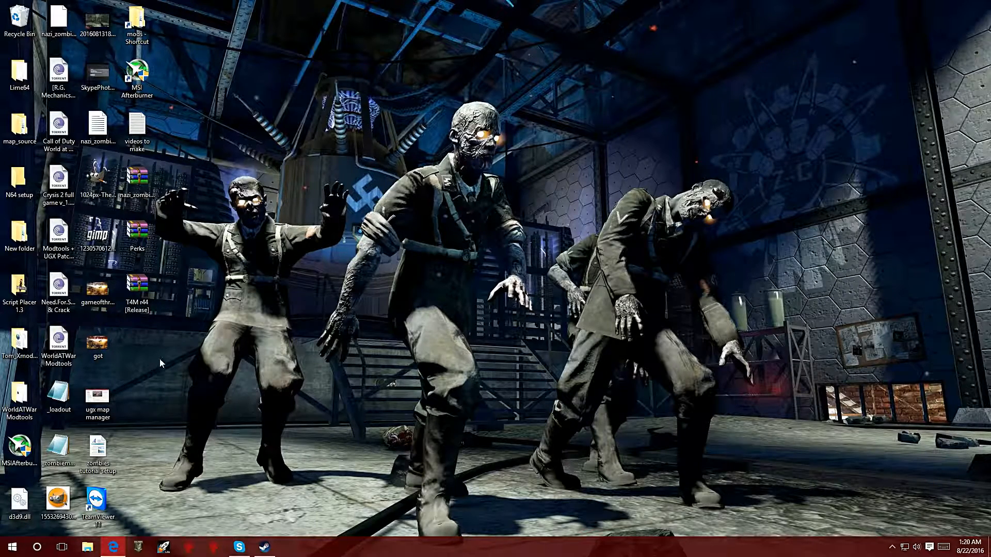
{"action": "mouse_move", "coordinate": [357, 265]}
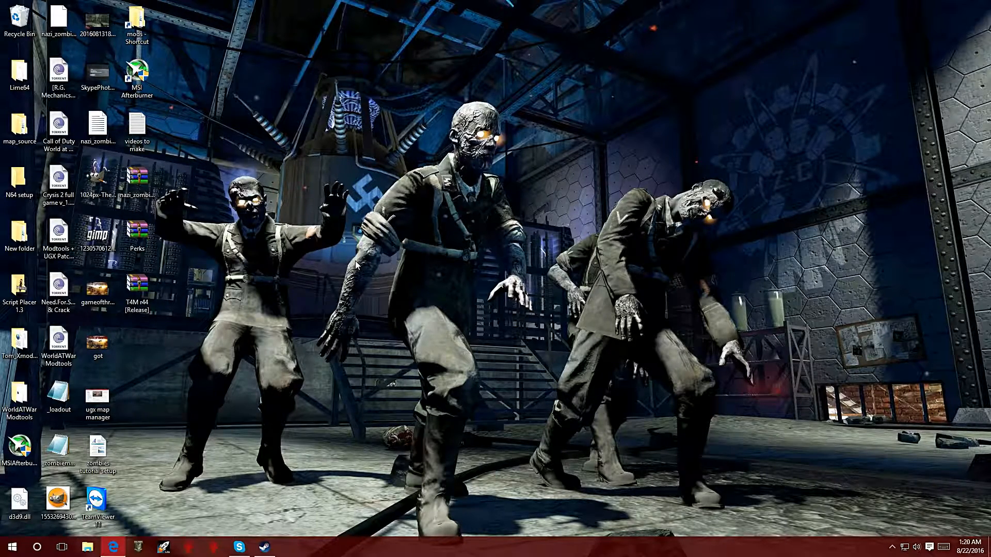
{"action": "mouse_move", "coordinate": [114, 546]}
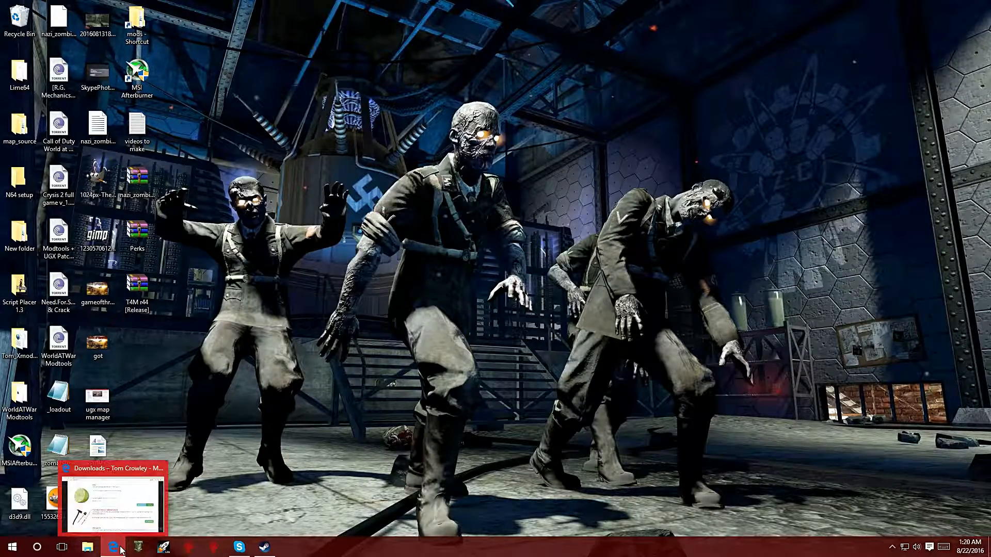
- Bring Edge forward on the downloads page and go back to the tom-crowley.co.uk home page
{"action": "left_click", "coordinate": [114, 499]}
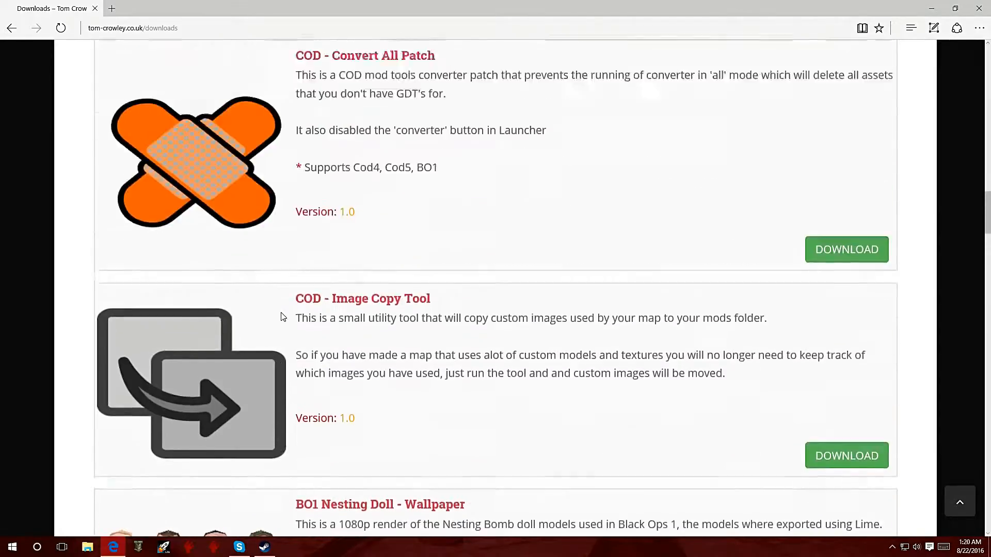
{"action": "scroll", "scroll_direction": "up", "scroll_amount": 3}
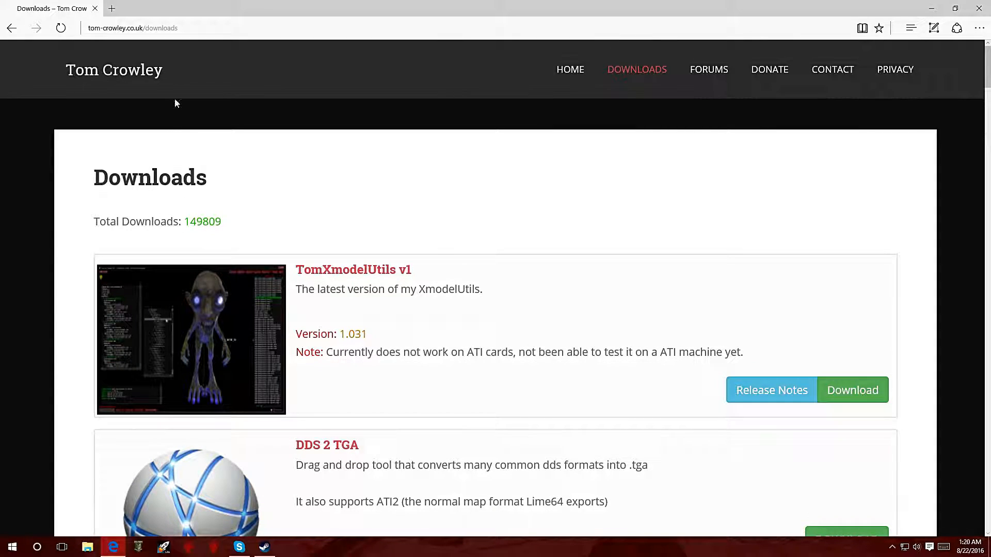
{"action": "left_click", "coordinate": [158, 28]}
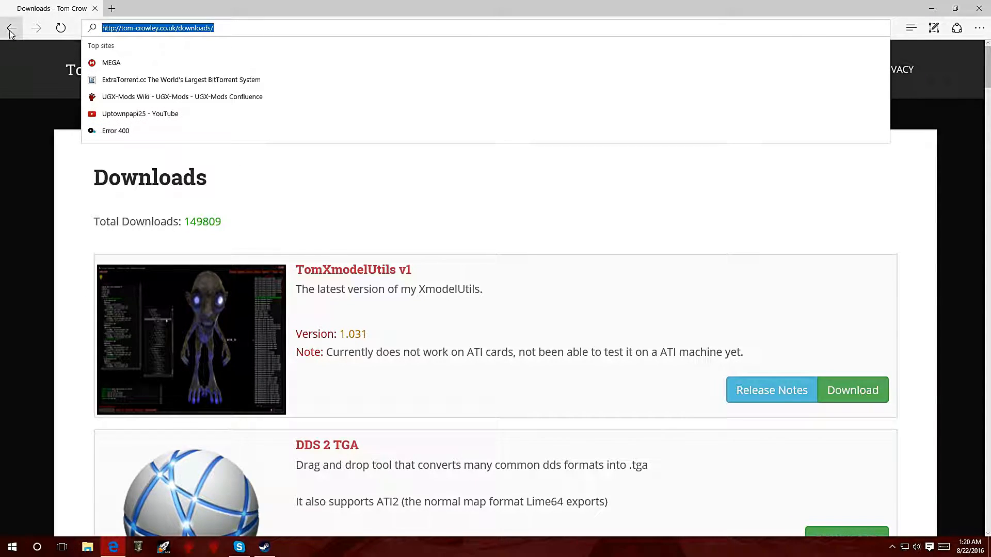
{"action": "left_click", "coordinate": [10, 28]}
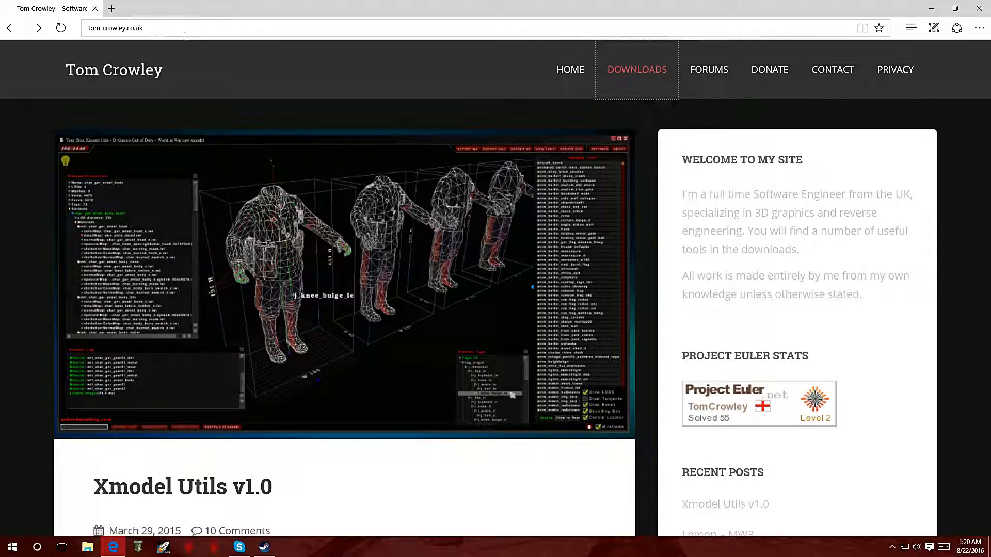
{"action": "mouse_move", "coordinate": [293, 402]}
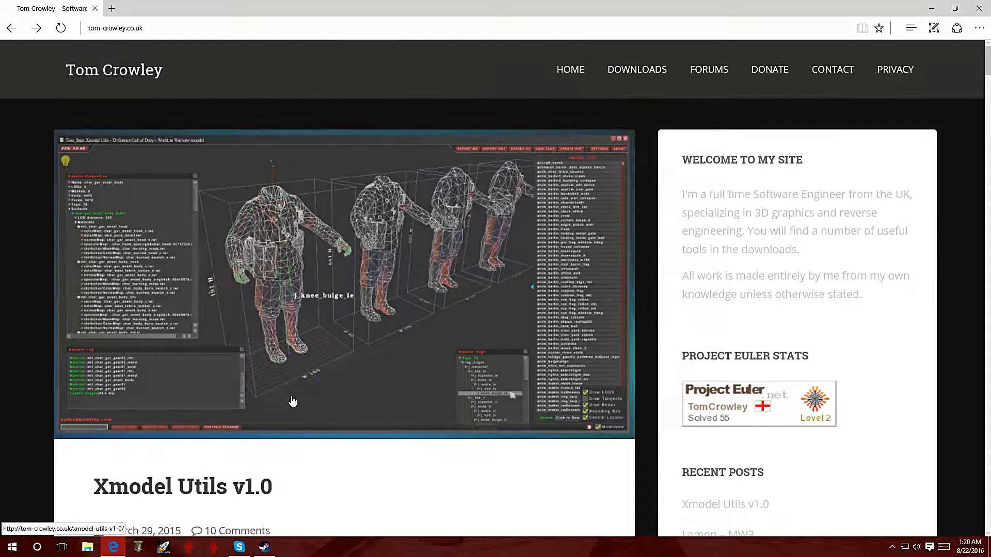
{"action": "scroll", "scroll_direction": "down", "scroll_amount": 3}
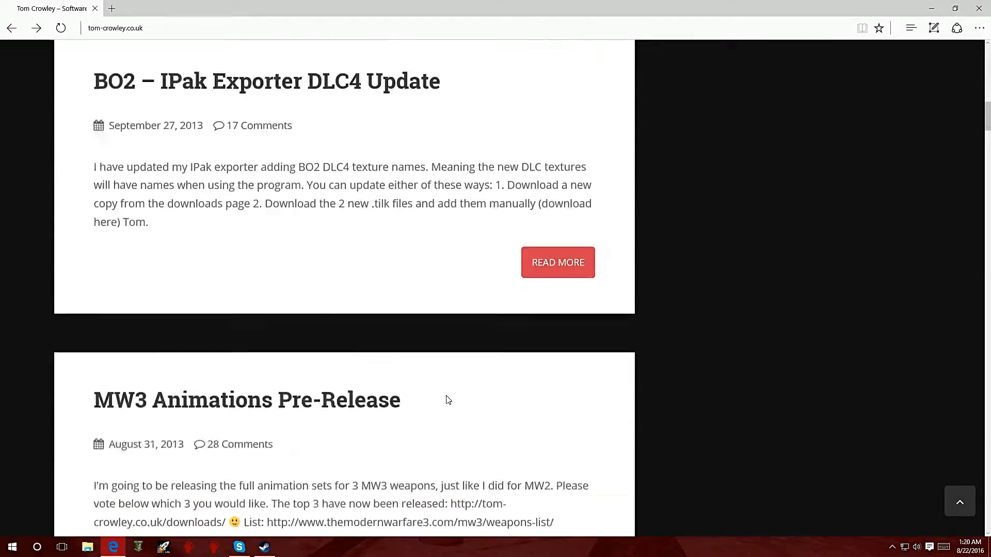
{"action": "scroll", "scroll_direction": "down", "scroll_amount": 3}
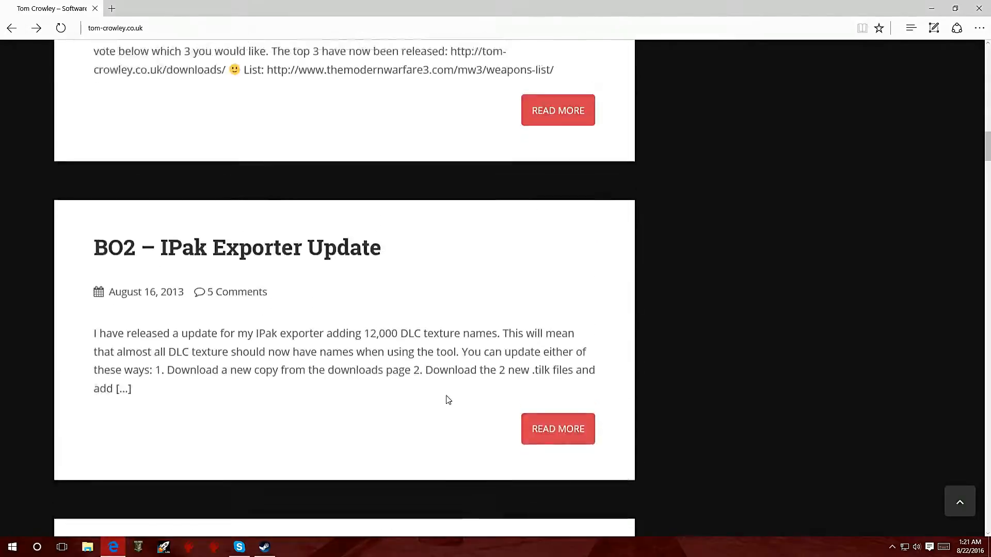
{"action": "scroll", "scroll_direction": "up", "scroll_amount": 3}
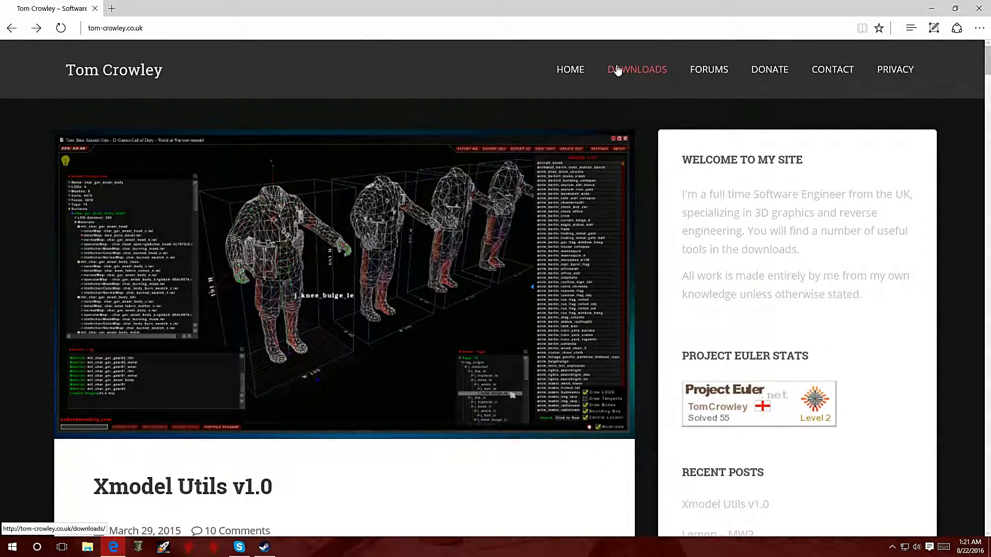
{"action": "mouse_move", "coordinate": [637, 69]}
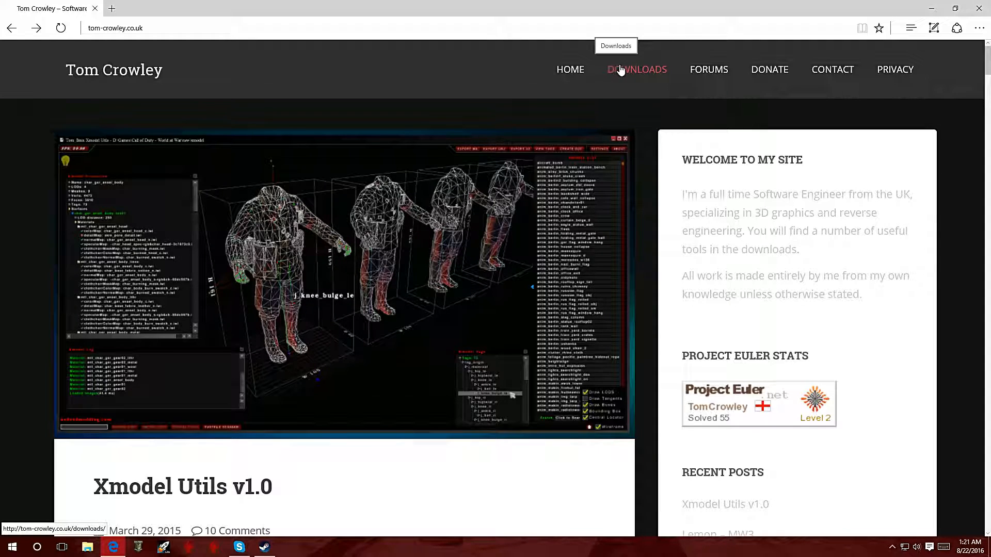
- Go to DOWNLOADS from the site navigation and scroll to the Lime xModel exporter entry
{"action": "left_click", "coordinate": [637, 69]}
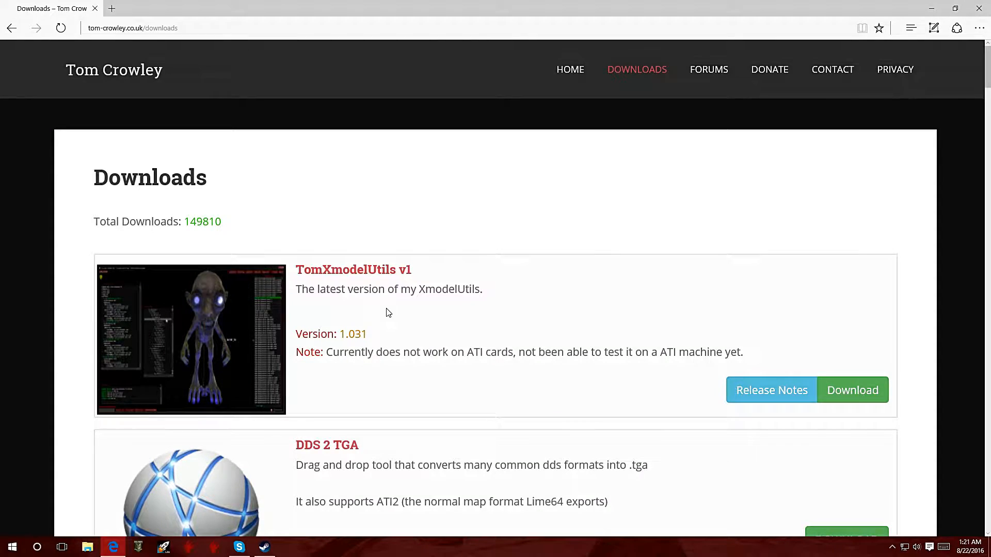
{"action": "scroll", "scroll_direction": "down", "scroll_amount": 3}
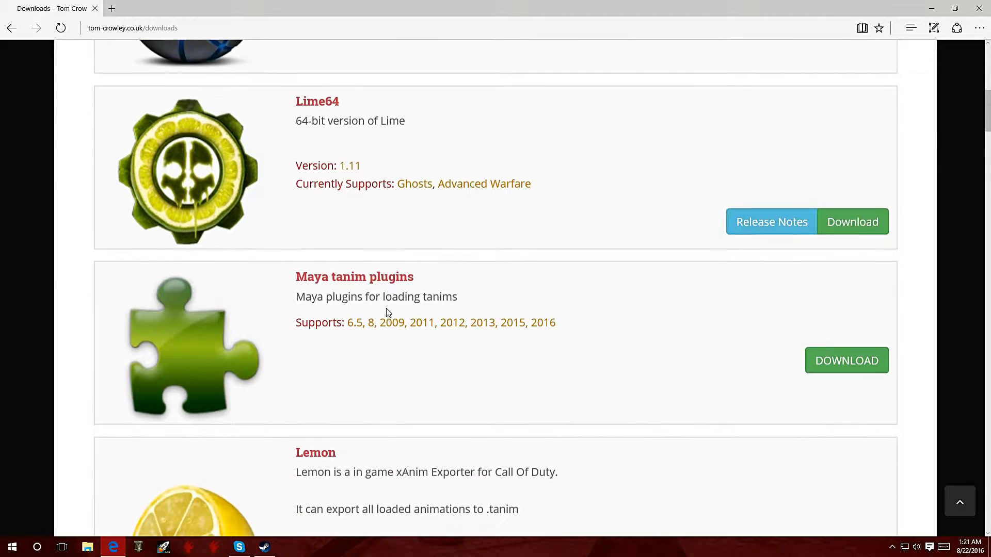
{"action": "scroll", "scroll_direction": "up", "scroll_amount": 3}
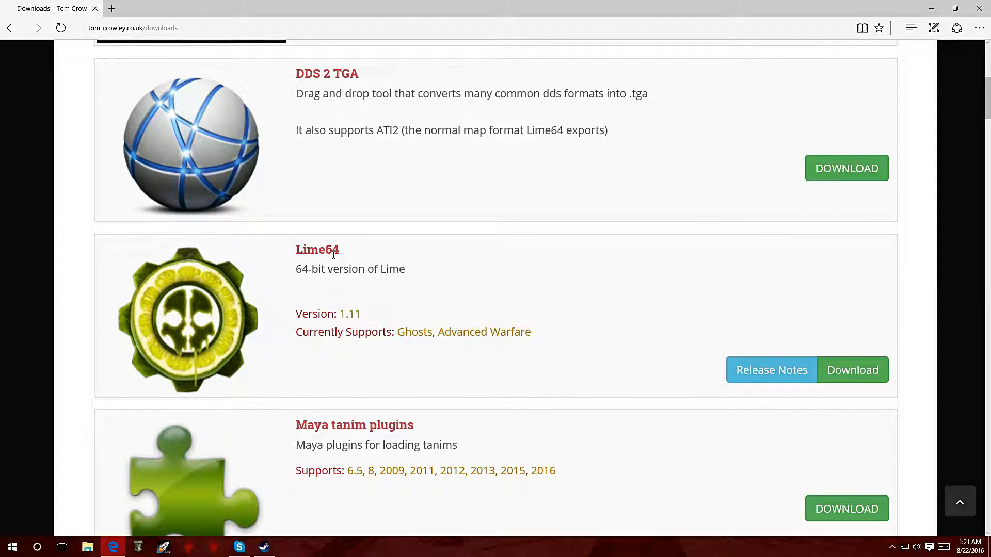
{"action": "mouse_move", "coordinate": [206, 314]}
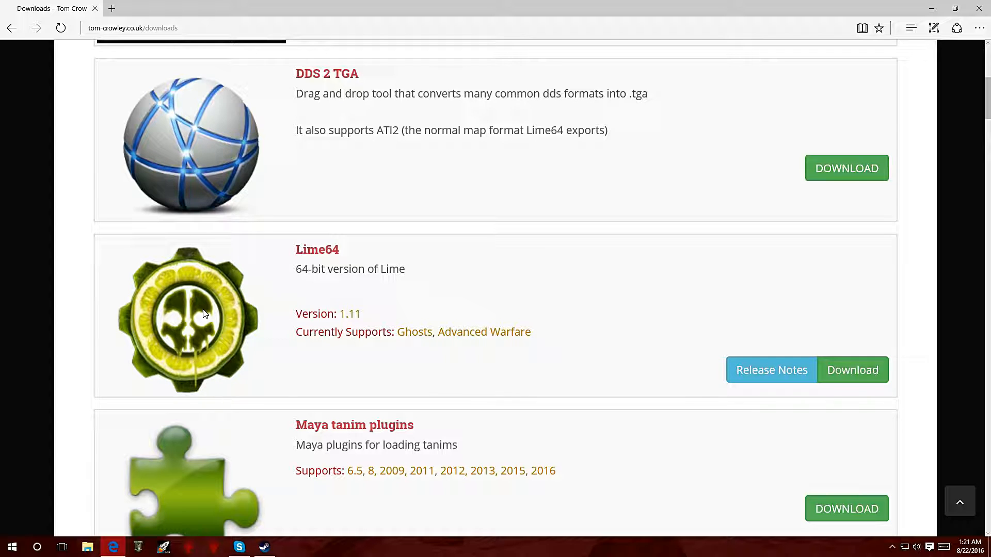
{"action": "mouse_move", "coordinate": [393, 334]}
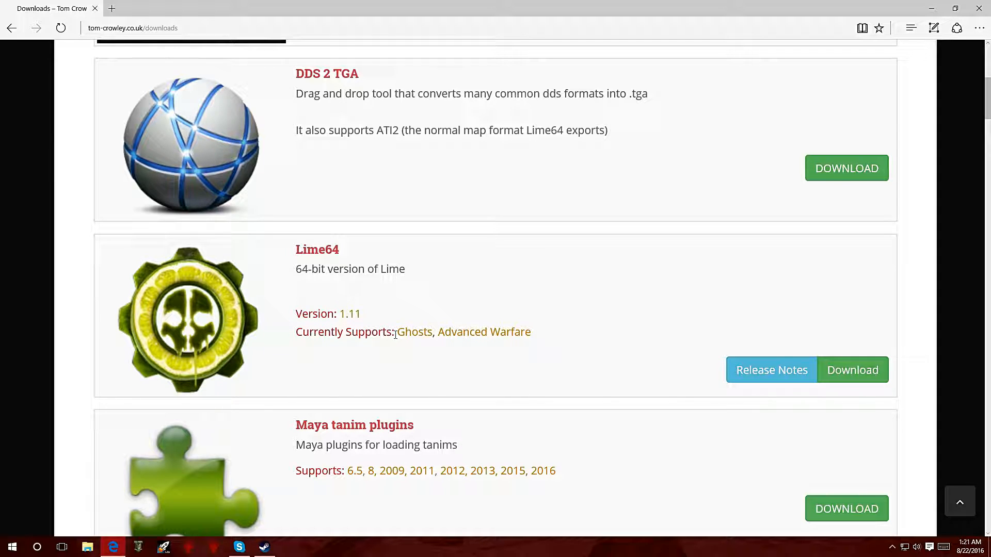
{"action": "scroll", "scroll_direction": "down", "scroll_amount": 3}
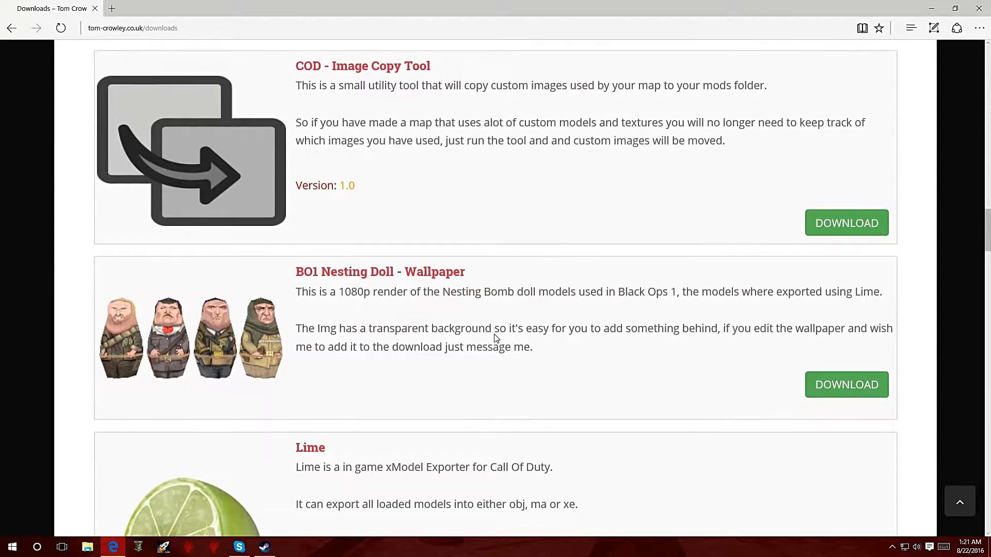
{"action": "scroll", "scroll_direction": "down", "scroll_amount": 3}
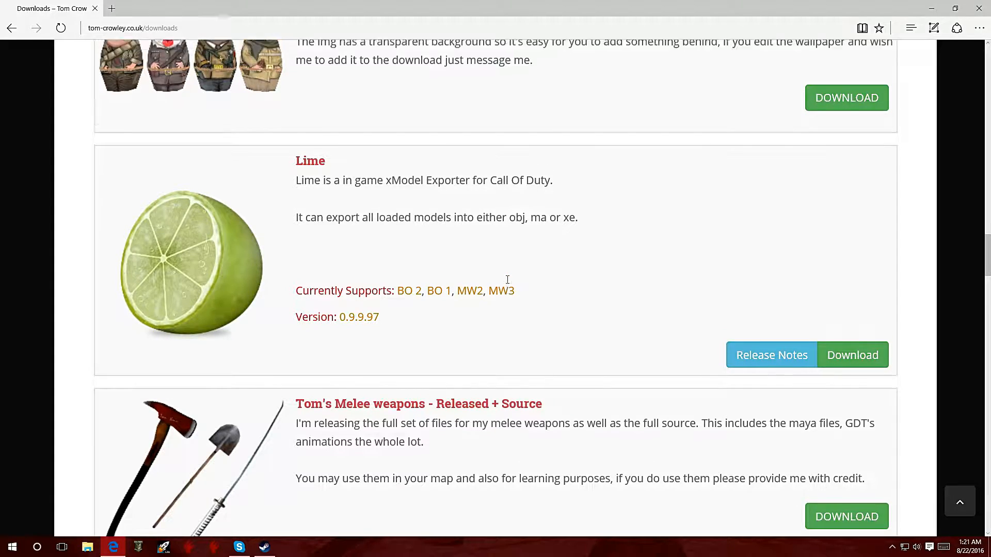
{"action": "scroll", "scroll_direction": "up", "scroll_amount": 3}
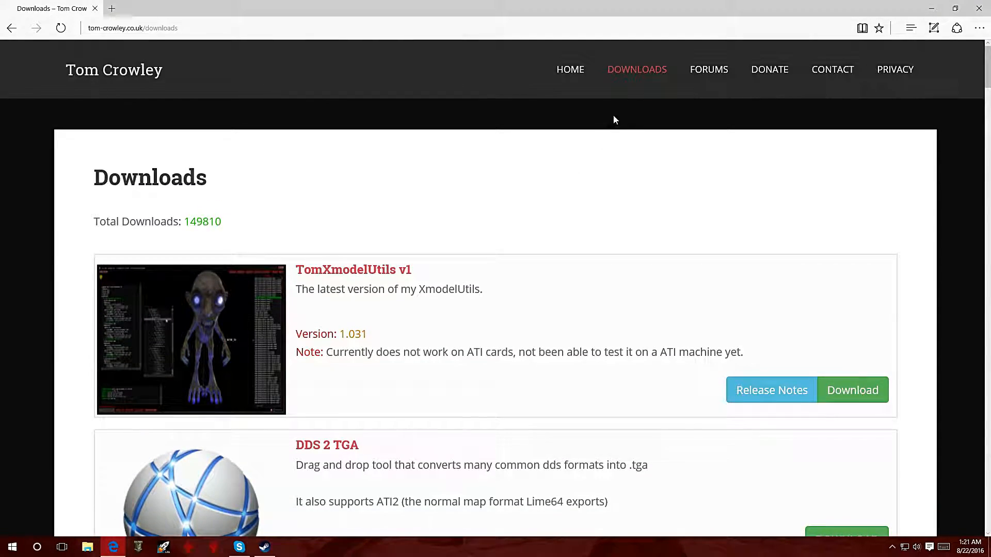
{"action": "scroll", "scroll_direction": "down", "scroll_amount": 3}
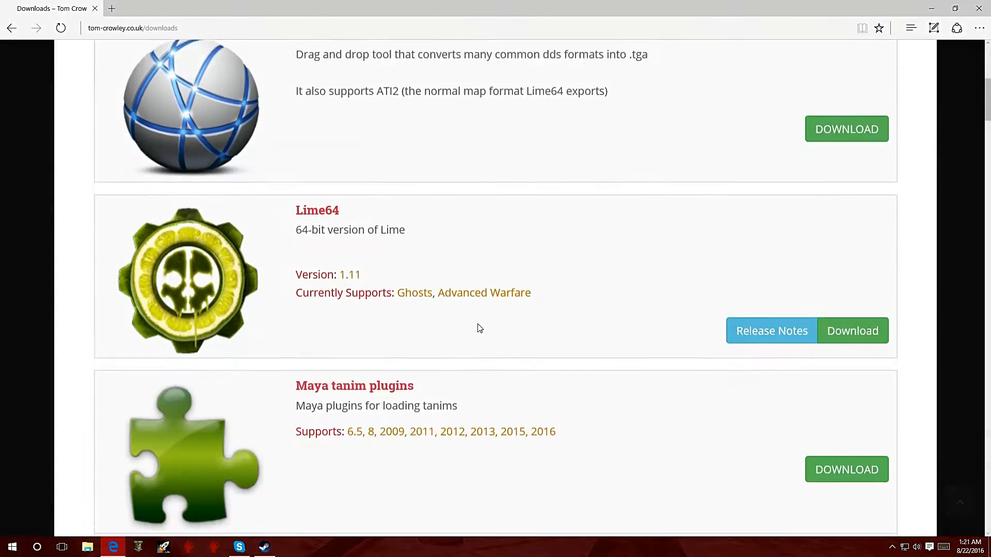
{"action": "scroll", "scroll_direction": "down", "scroll_amount": 3}
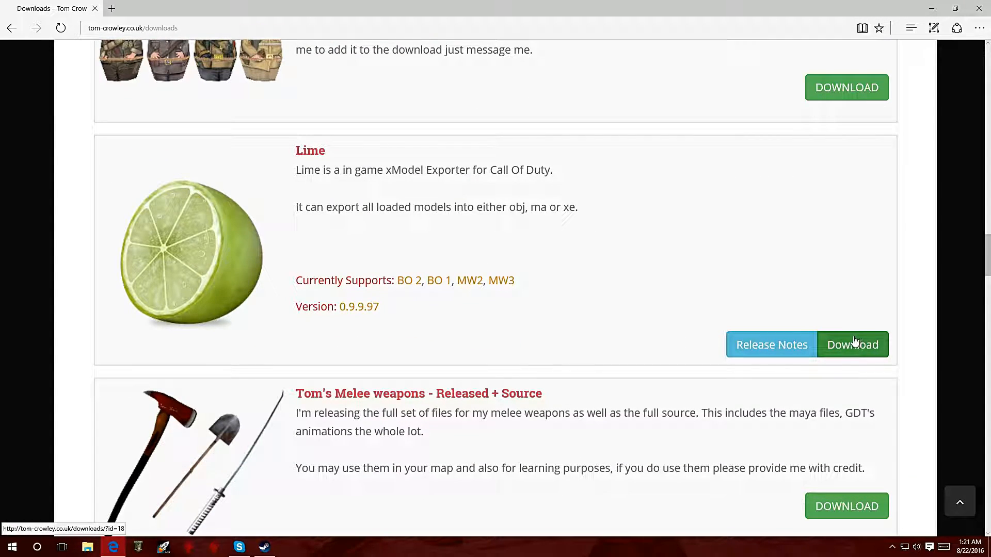
{"action": "mouse_move", "coordinate": [853, 345]}
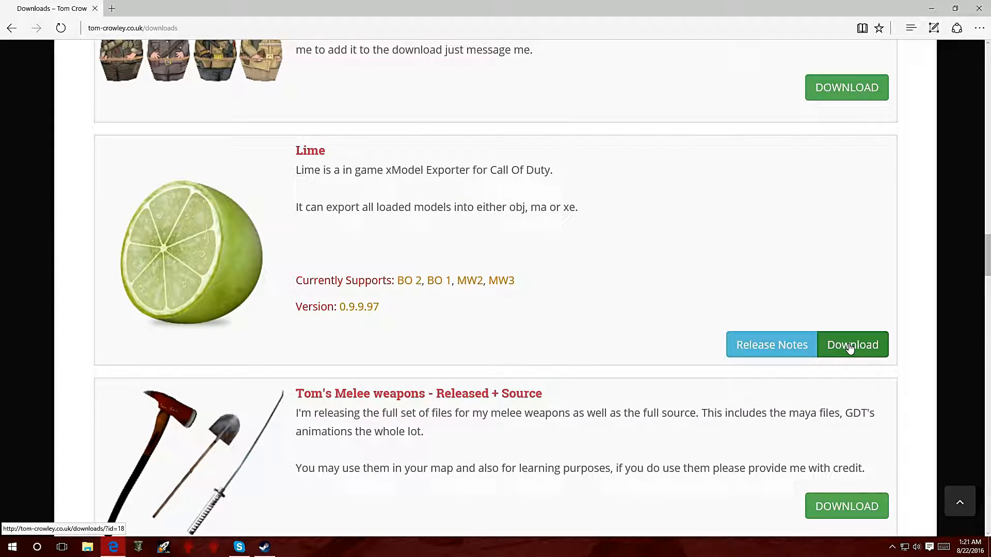
- Download the Lime 0.9.9.97 archive from the Lime entry
{"action": "left_click", "coordinate": [852, 345]}
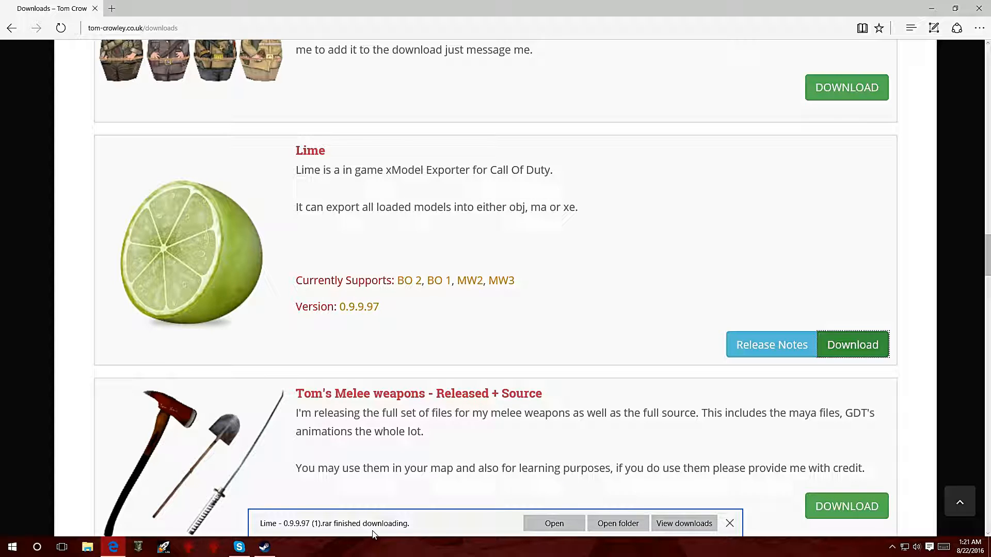
- Extract the archive's 0.9.9.97 folder to the desktop and close WinRAR
{"action": "left_click", "coordinate": [553, 524]}
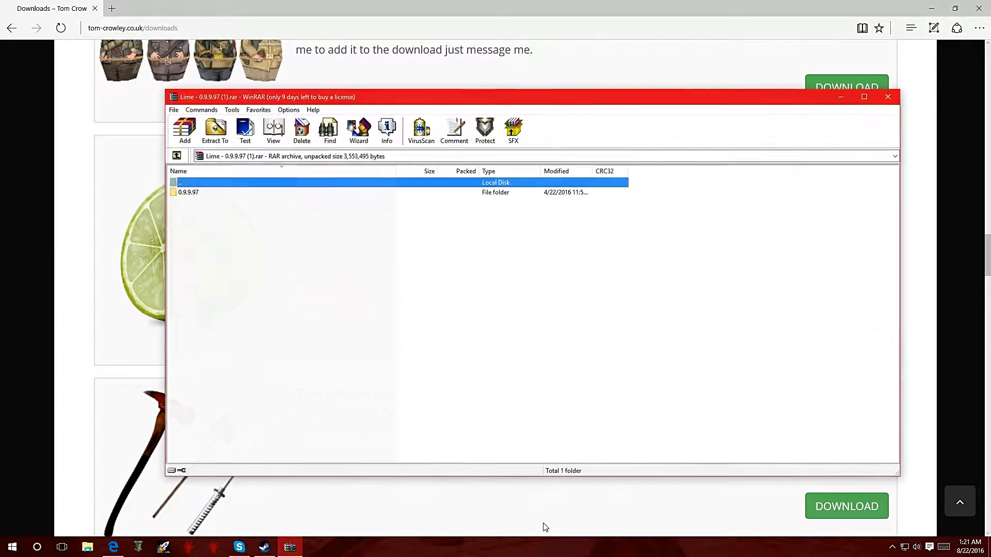
{"action": "mouse_move", "coordinate": [759, 104]}
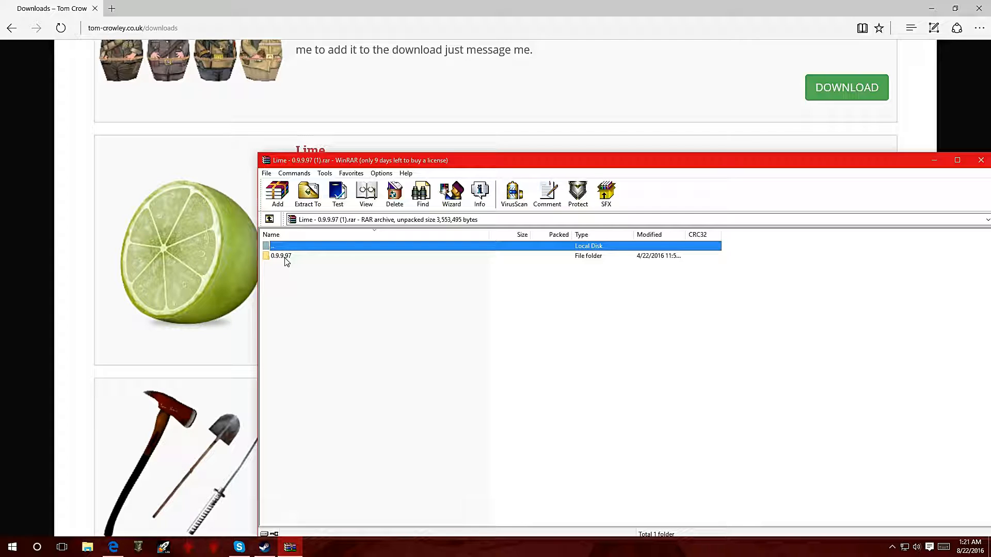
{"action": "mouse_move", "coordinate": [300, 263]}
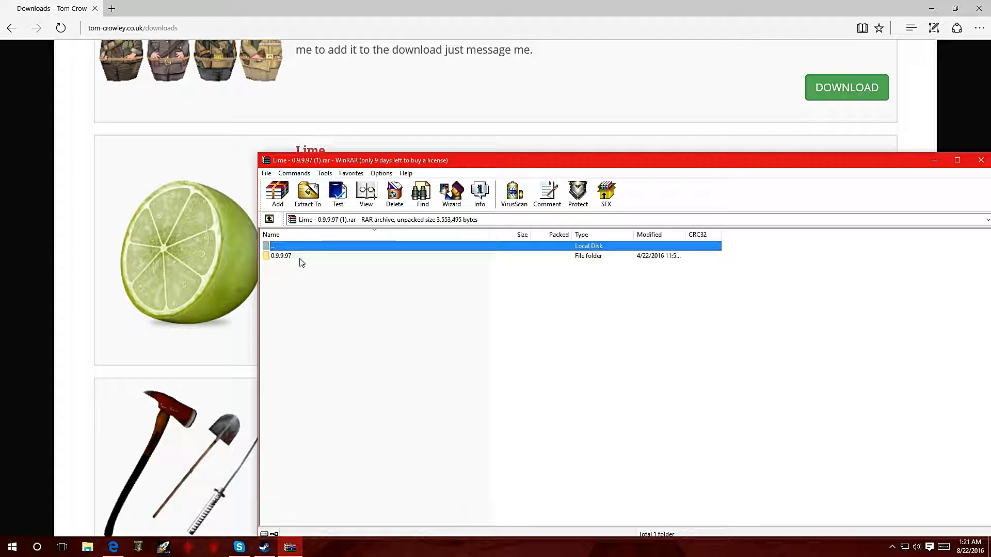
{"action": "mouse_move", "coordinate": [308, 261]}
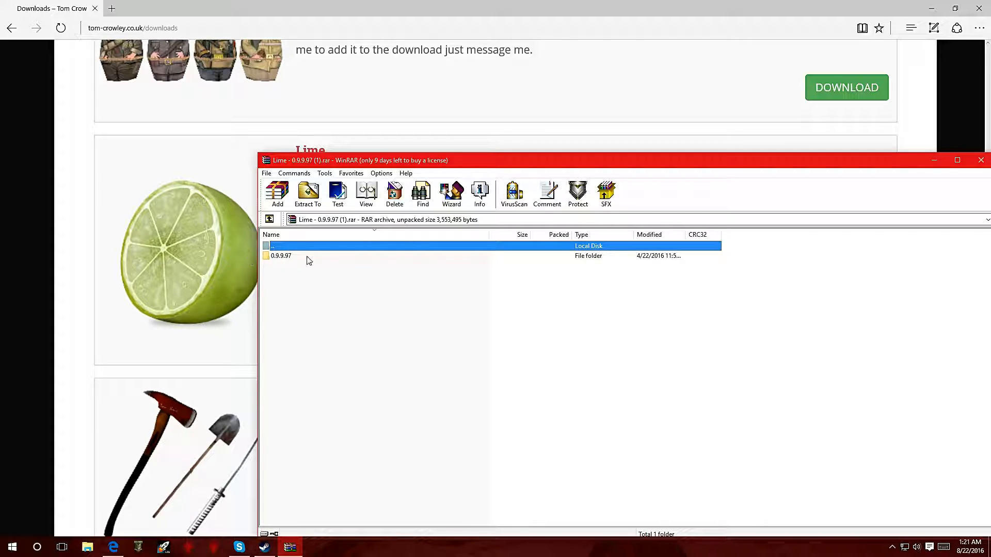
{"action": "left_click", "coordinate": [281, 255]}
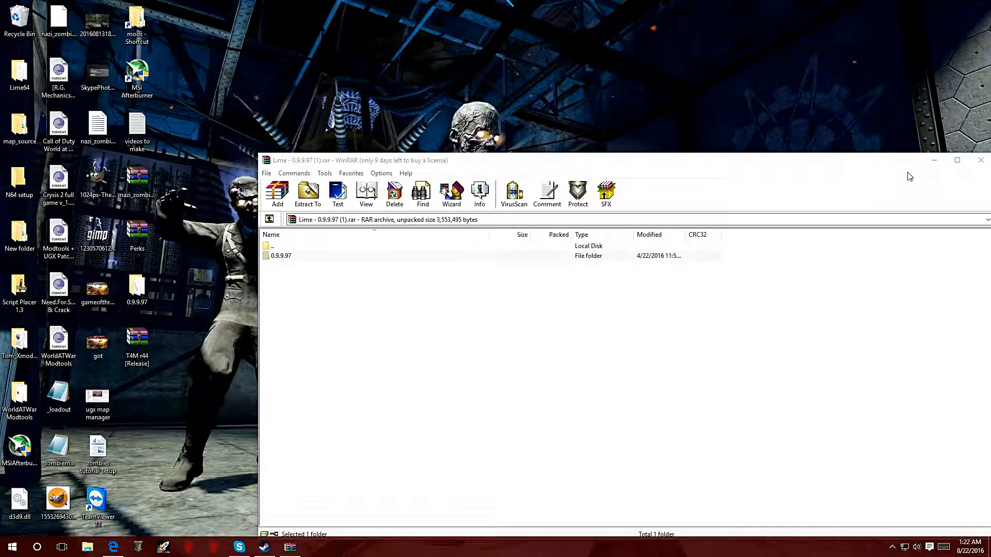
{"action": "left_click", "coordinate": [981, 160]}
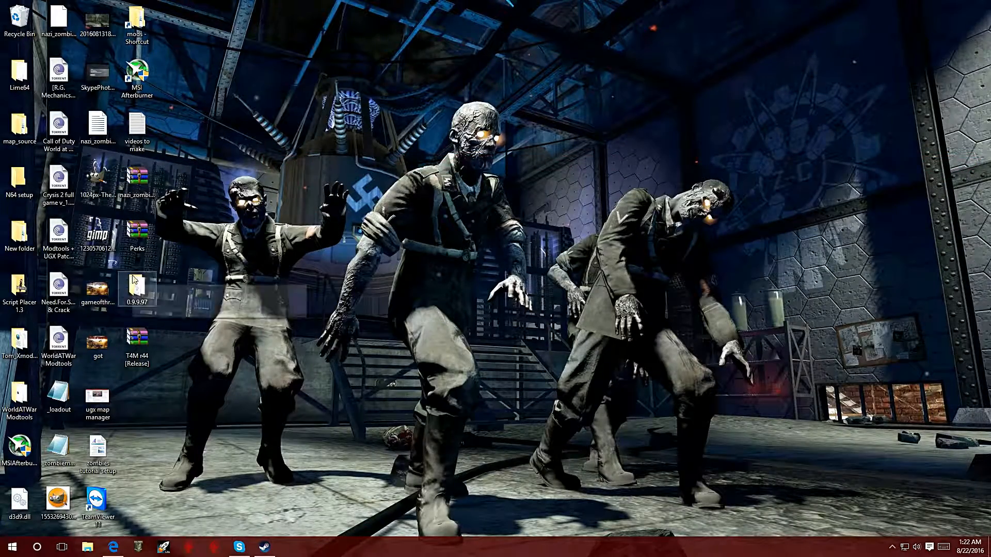
- Open the desktop 0.9.9.97 folder and select the Lime application
{"action": "double_click", "coordinate": [136, 286]}
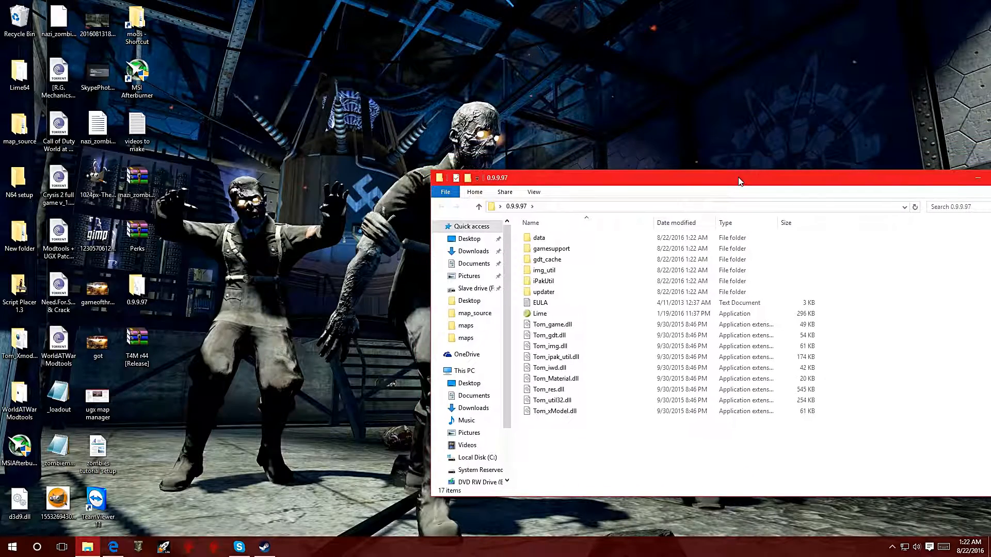
{"action": "left_click", "coordinate": [540, 314]}
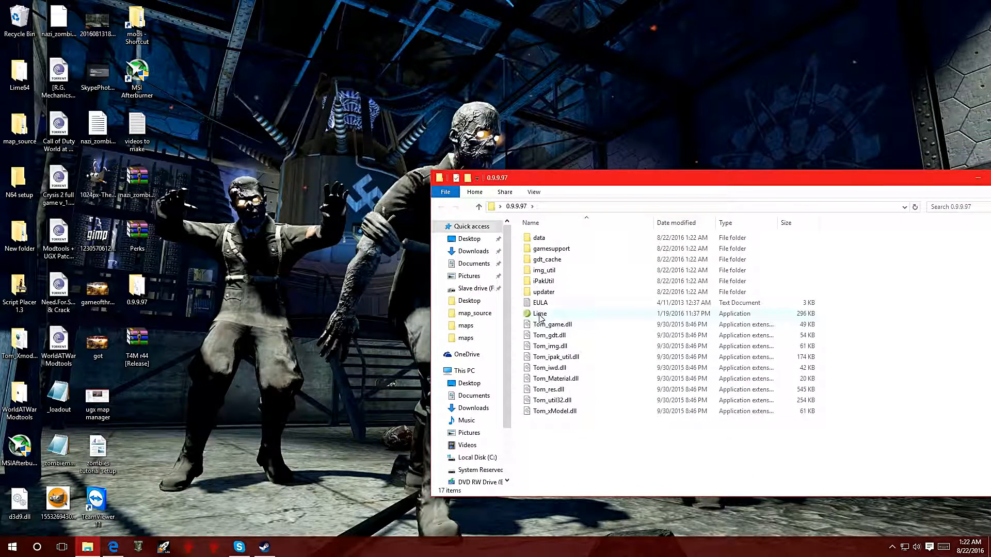
{"action": "mouse_move", "coordinate": [540, 313]}
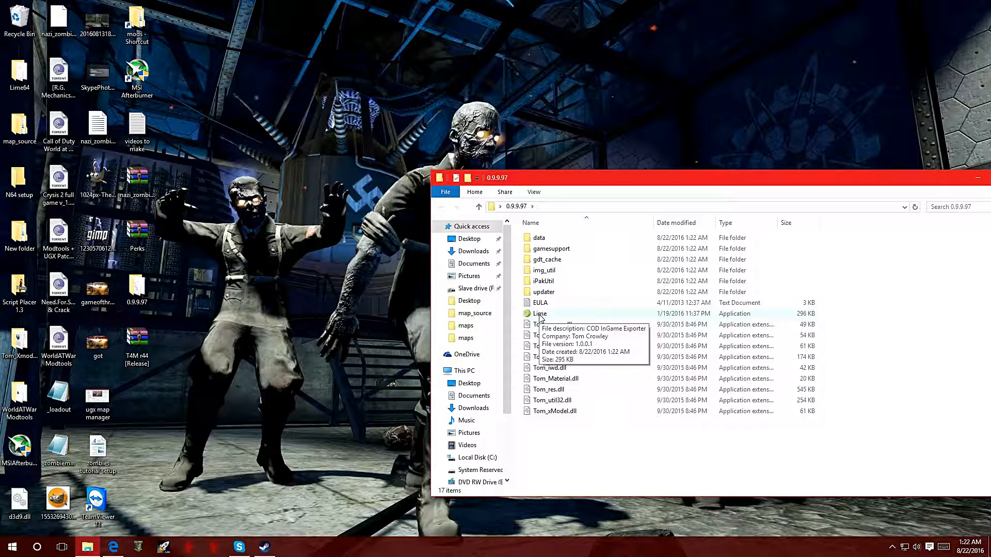
- Launch Lime.exe, showing an empty xModel list awaiting a supported game
{"action": "double_click", "coordinate": [539, 314]}
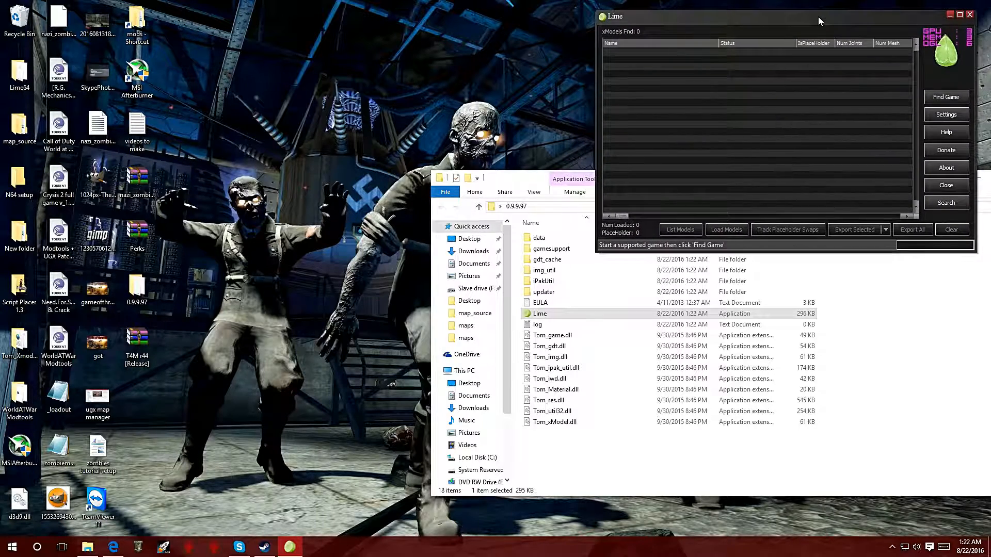
{"action": "mouse_move", "coordinate": [699, 183]}
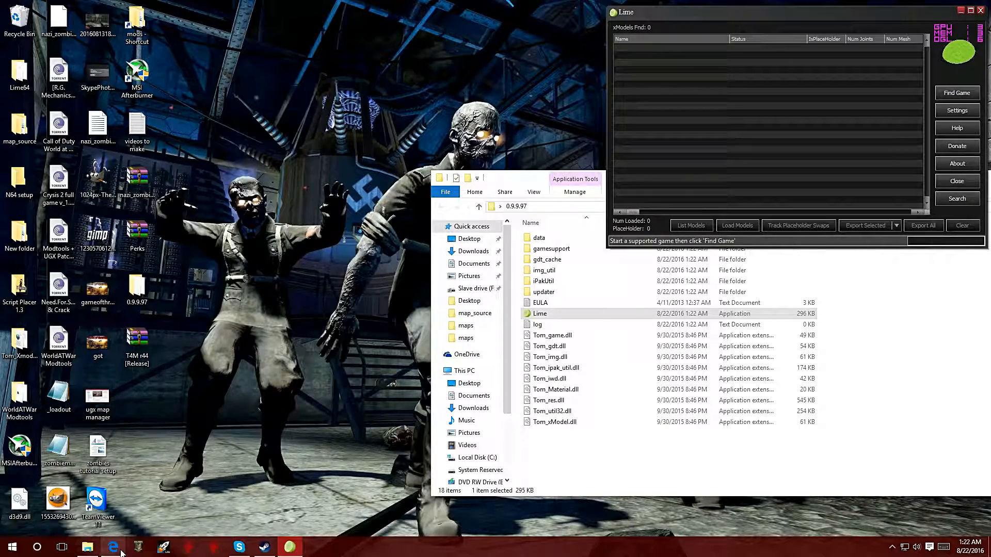
{"action": "mouse_move", "coordinate": [113, 547]}
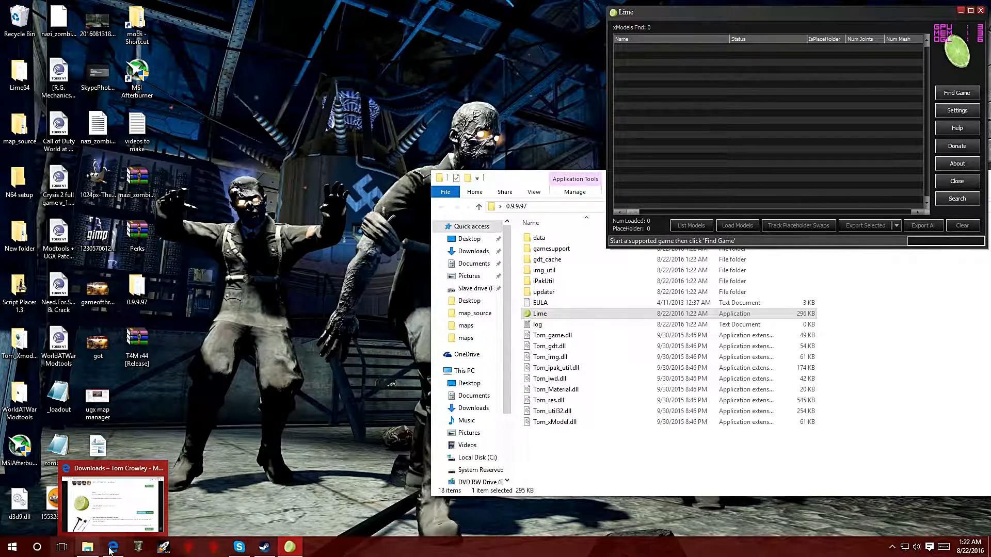
- Switch to the Steam library showing the Call of Duty: Black Ops page
{"action": "left_click", "coordinate": [264, 547]}
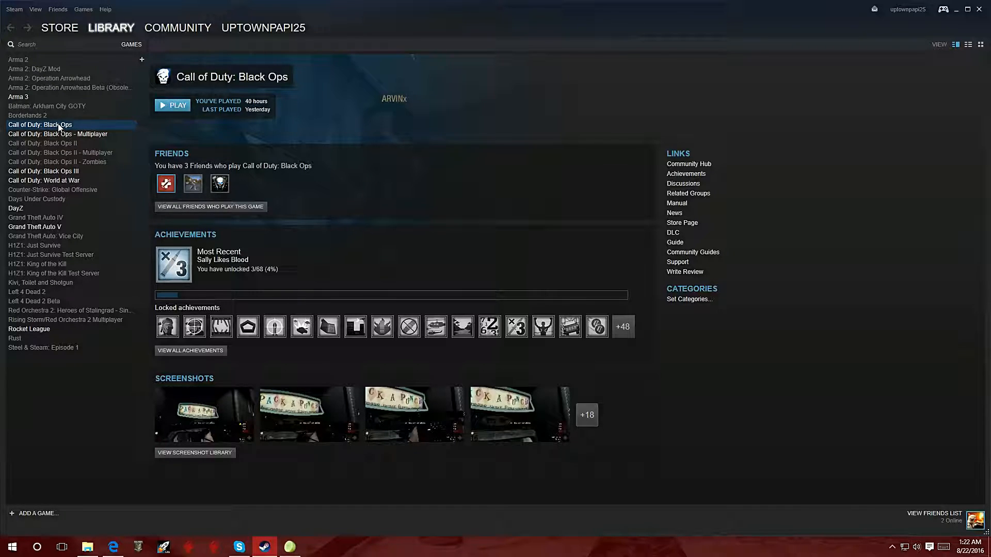
{"action": "mouse_move", "coordinate": [77, 128]}
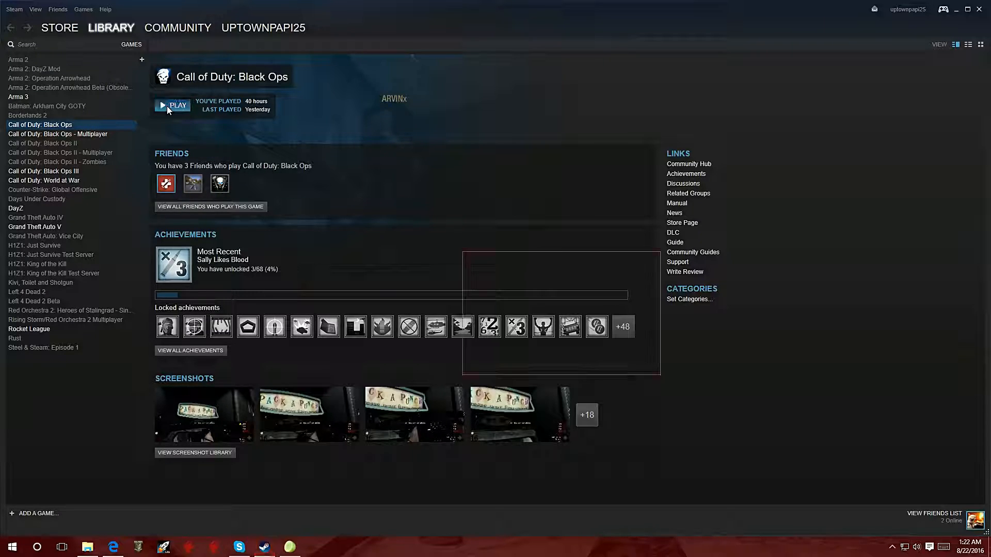
- Play Black Ops, dismiss the initialization error and console, minimize Lime, and relaunch
{"action": "left_click", "coordinate": [172, 105]}
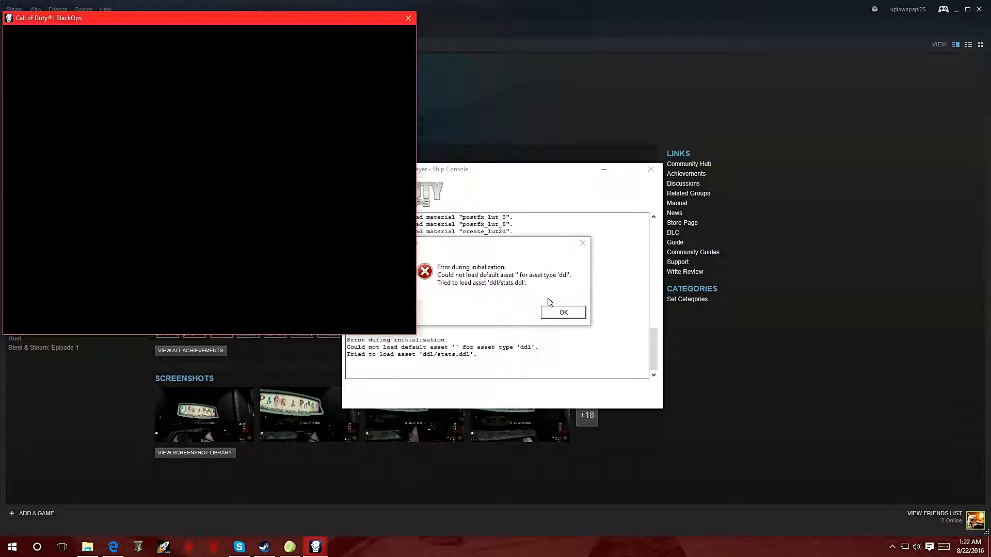
{"action": "left_click", "coordinate": [562, 312]}
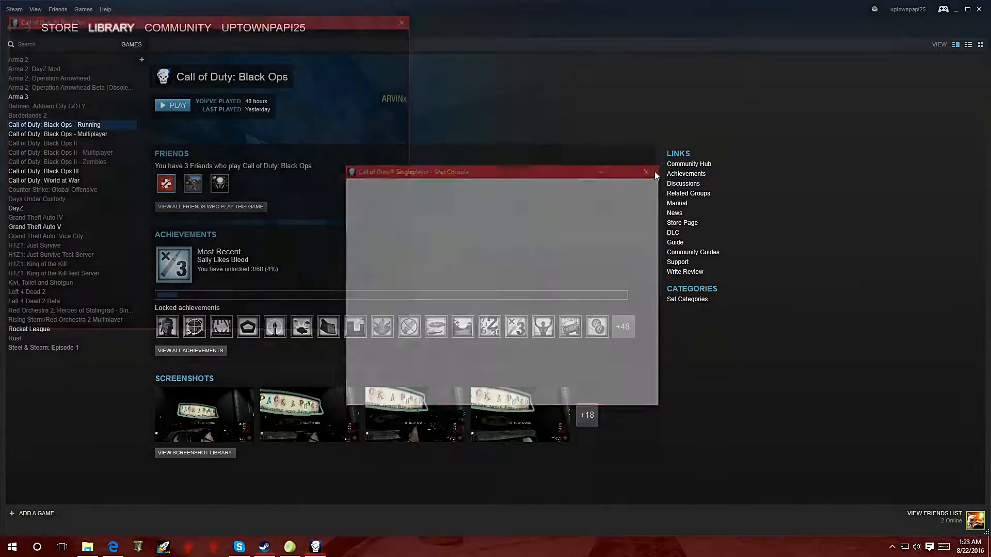
{"action": "left_click", "coordinate": [289, 547]}
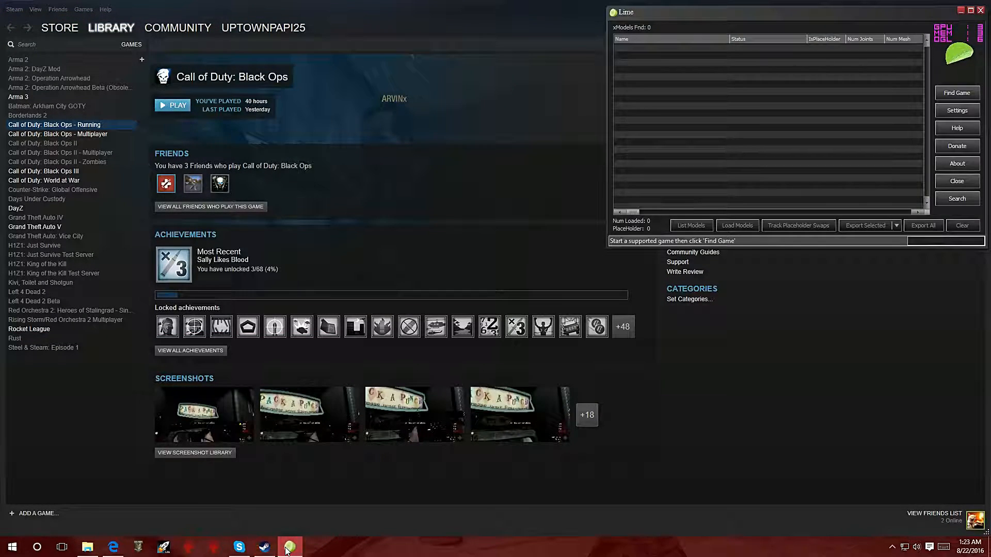
{"action": "left_click", "coordinate": [956, 179]}
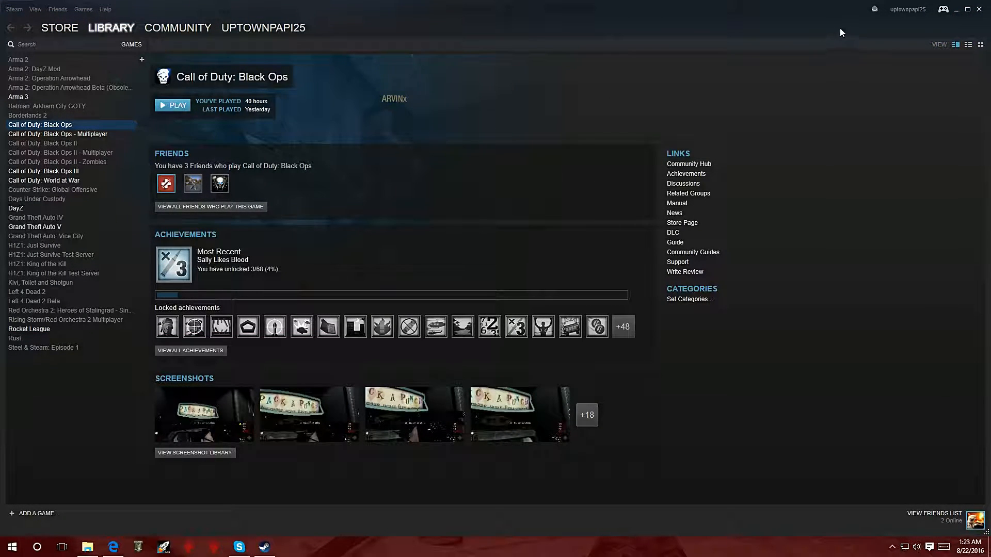
{"action": "left_click", "coordinate": [173, 105]}
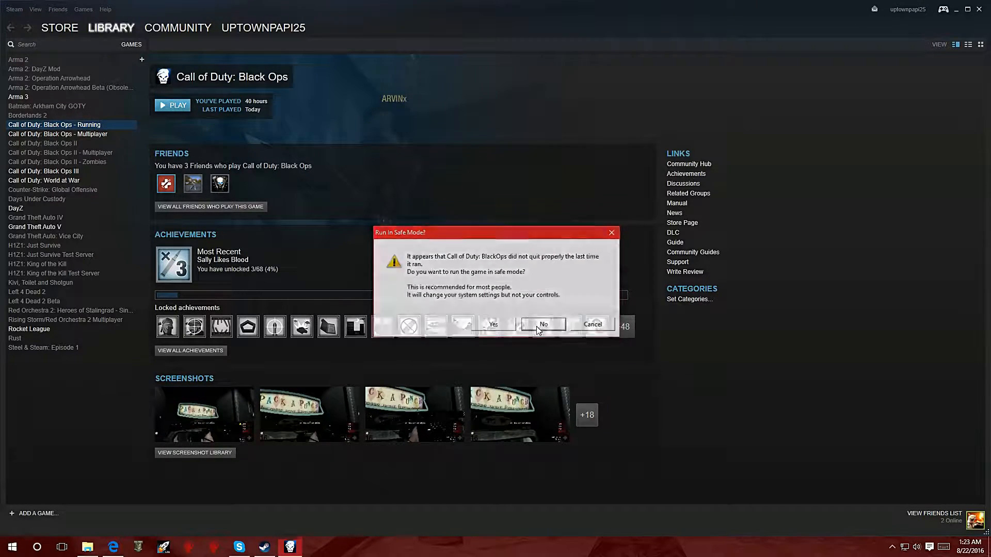
- Decline safe mode, visit settings, then start the Zombies map "FIVE"
{"action": "left_click", "coordinate": [544, 324]}
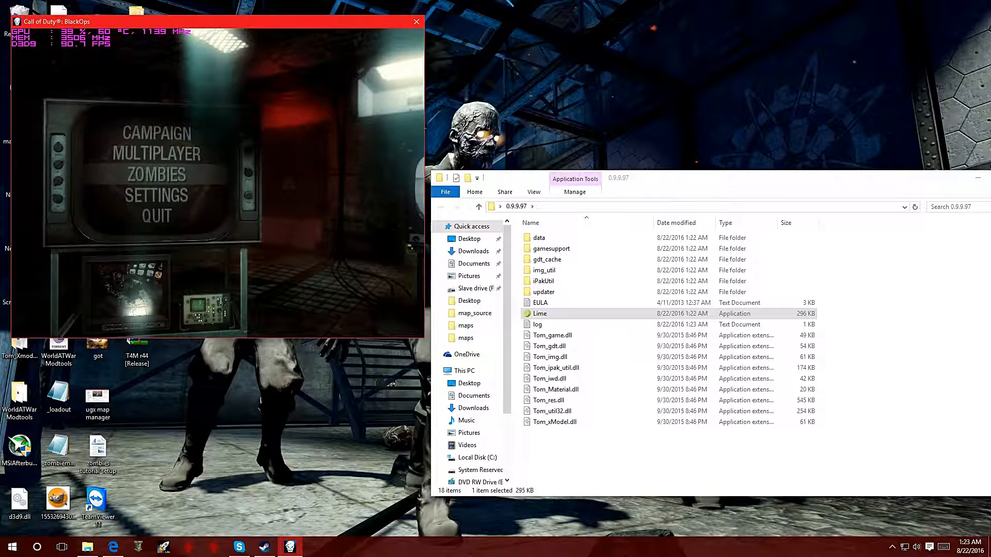
{"action": "left_click", "coordinate": [156, 194]}
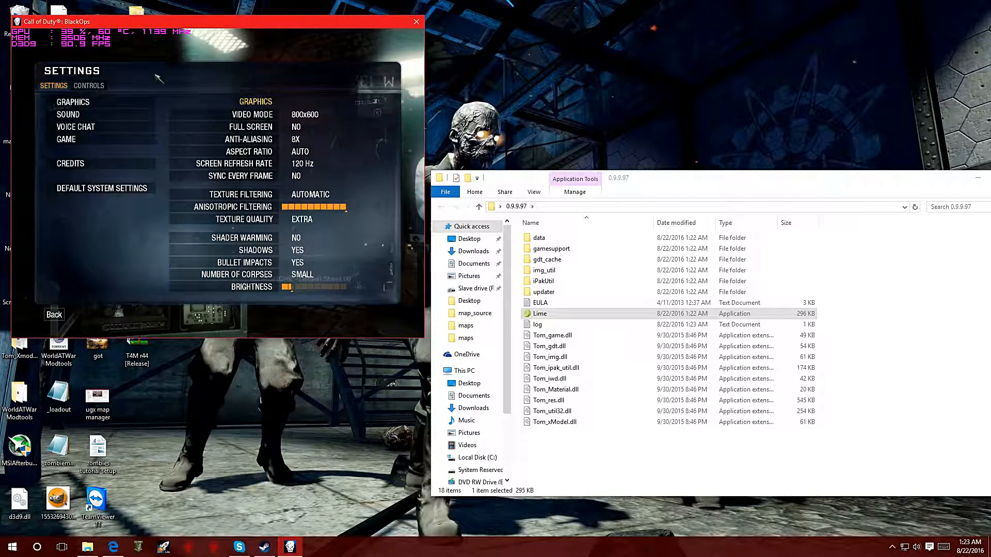
{"action": "left_click", "coordinate": [54, 314]}
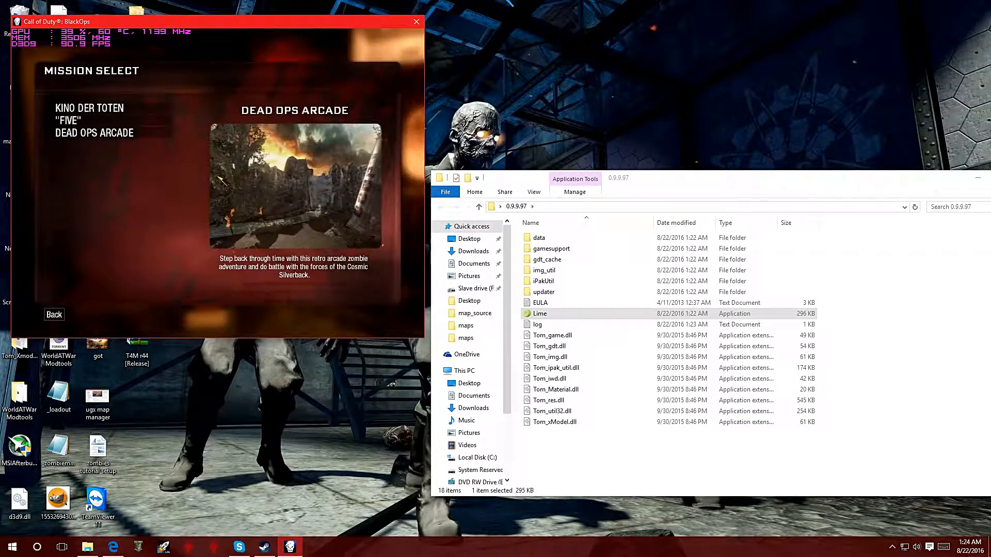
{"action": "left_click", "coordinate": [66, 119]}
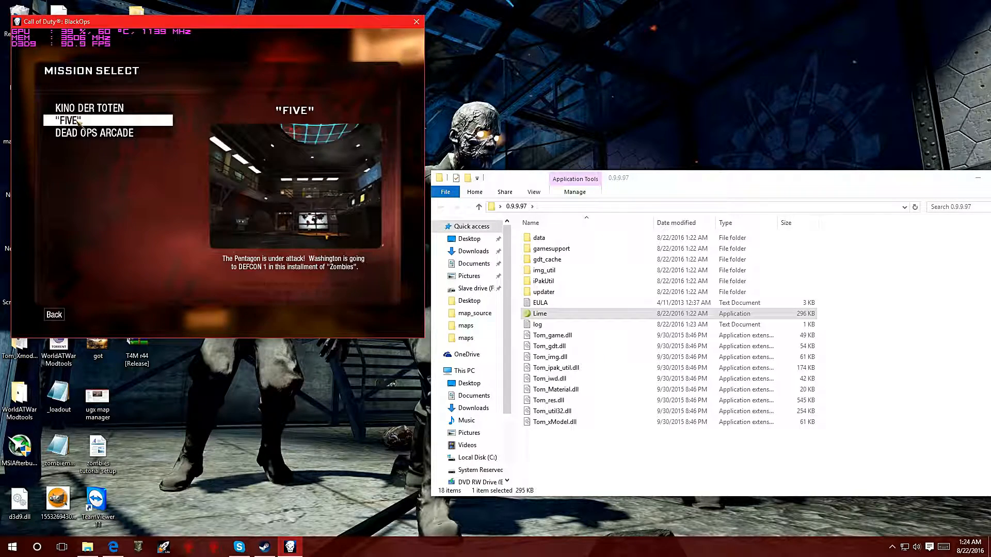
{"action": "left_click", "coordinate": [94, 133]}
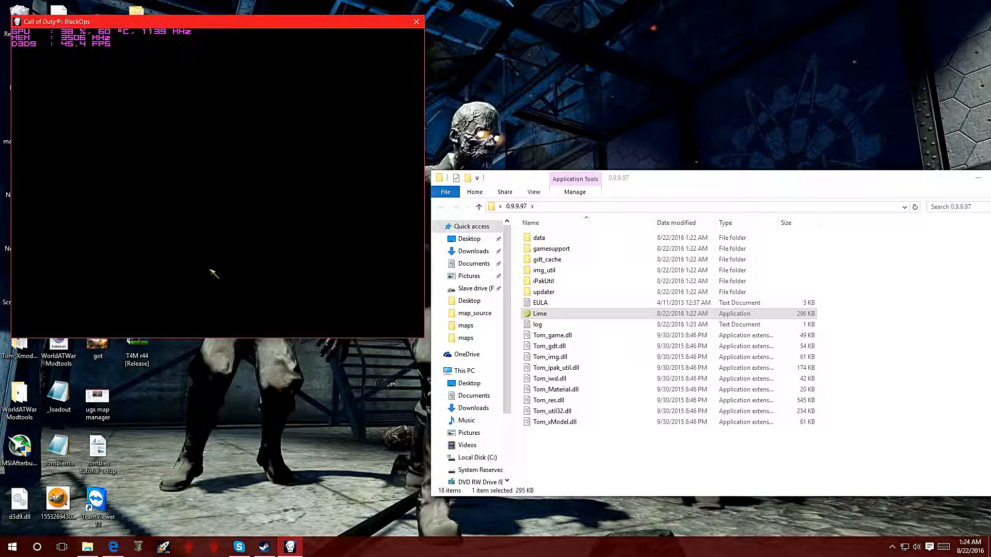
{"action": "mouse_move", "coordinate": [214, 269]}
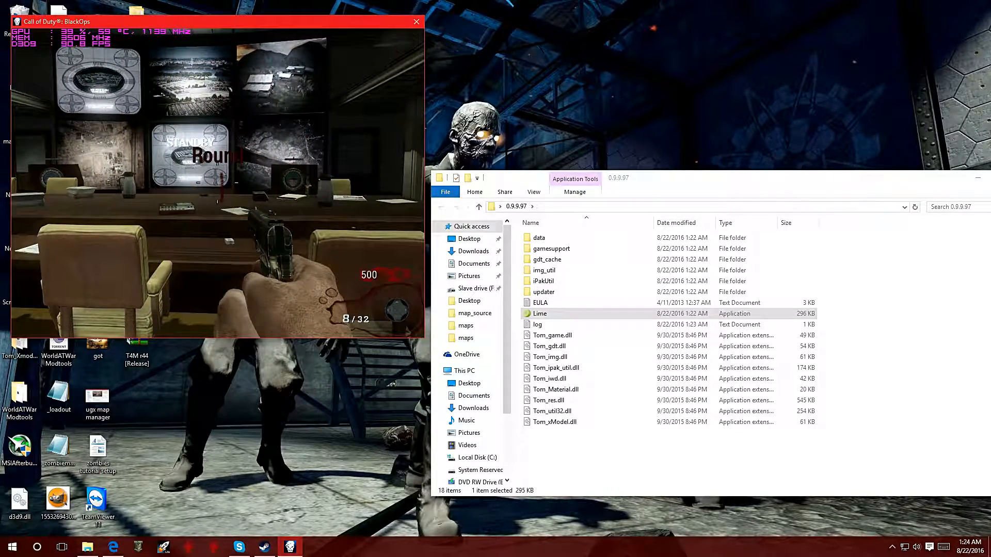
- Alt-tab out of the paused FIVE match and relaunch Lime.exe from the 0.9.9.97 folder
{"action": "key", "text": "alt+tab"}
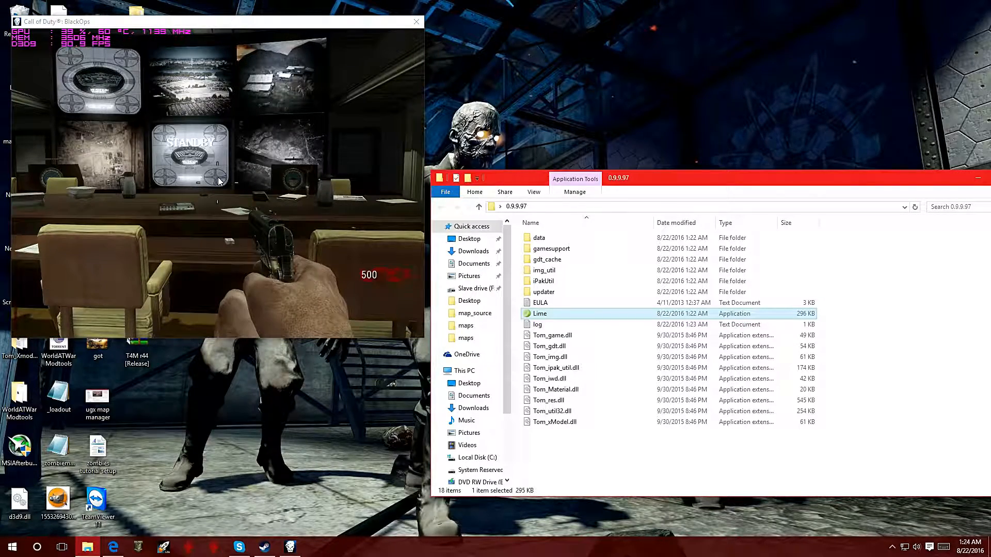
{"action": "mouse_move", "coordinate": [540, 313]}
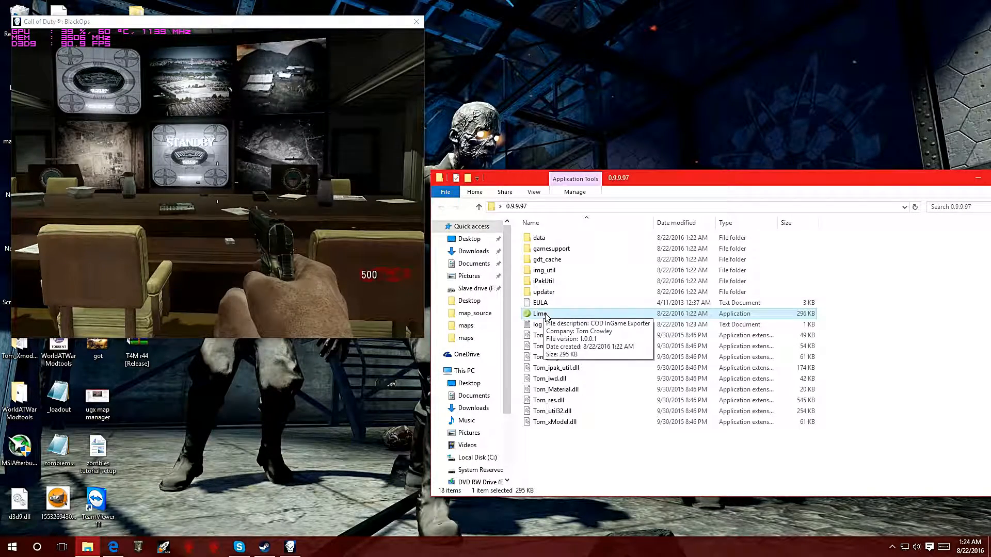
{"action": "double_click", "coordinate": [542, 314]}
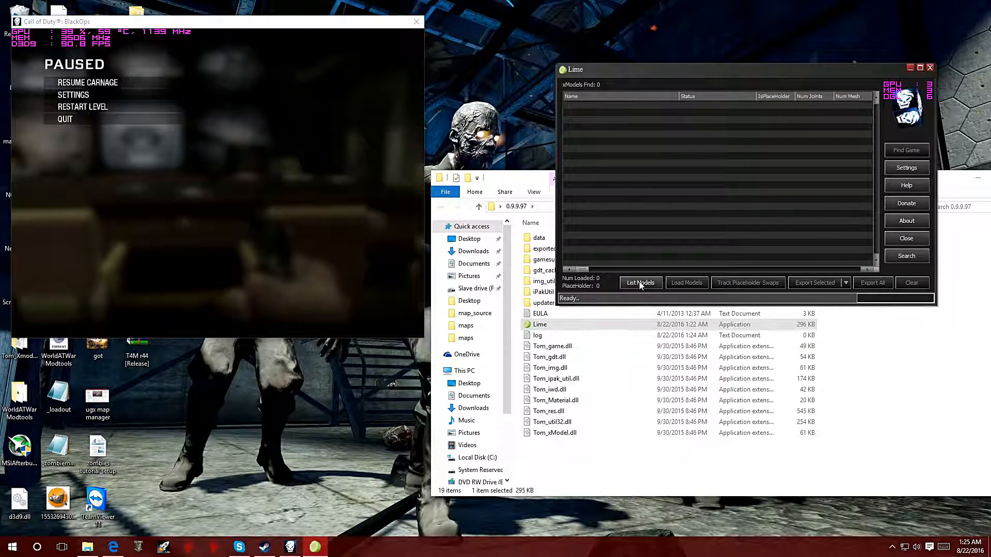
- List the map's xModels and scroll through the 711 semi-loaded entries
{"action": "left_click", "coordinate": [640, 283]}
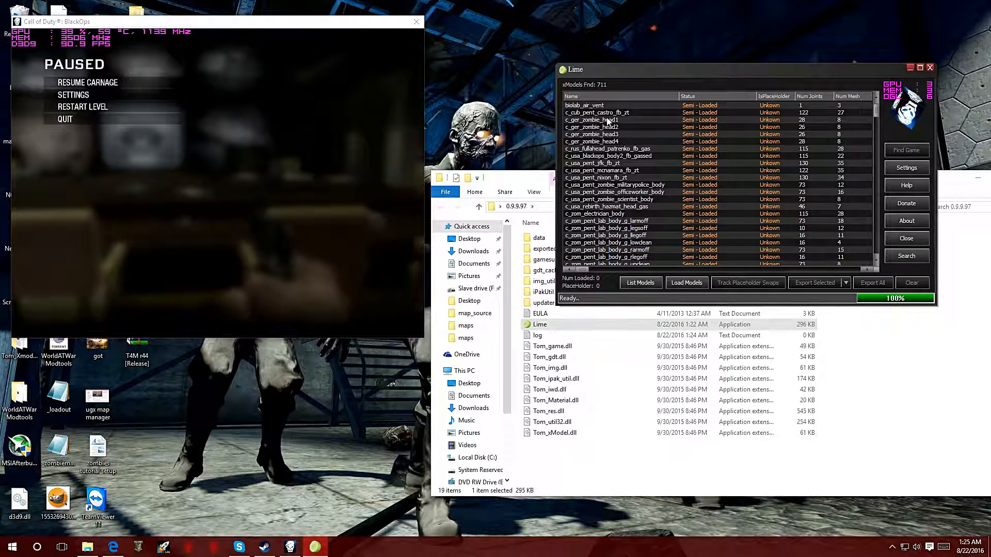
{"action": "scroll", "scroll_direction": "down", "scroll_amount": 3}
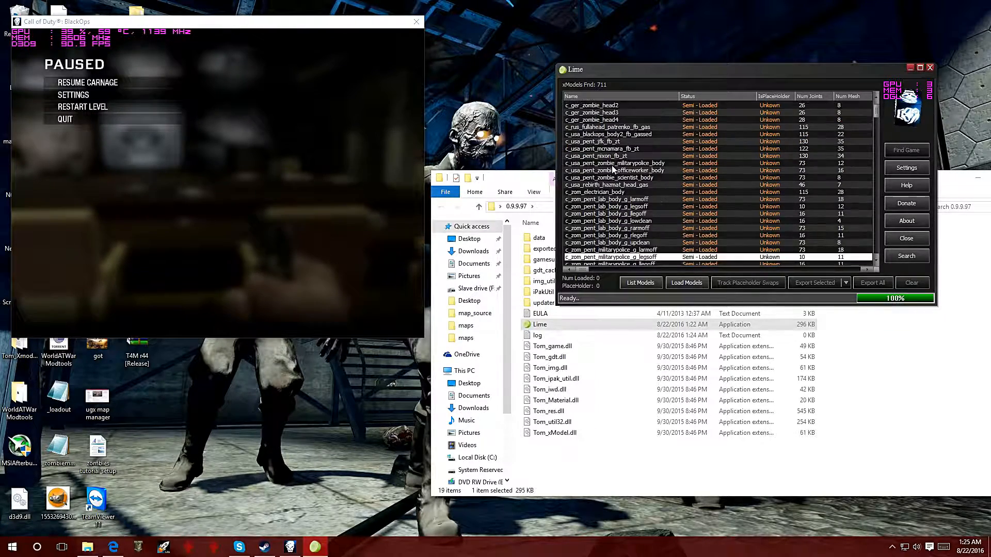
{"action": "scroll", "scroll_direction": "down", "scroll_amount": 3}
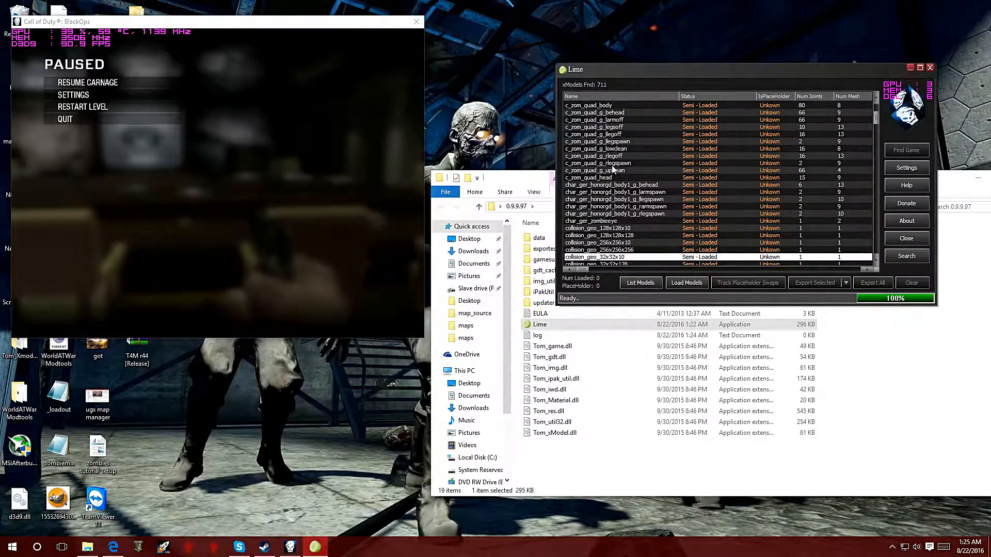
{"action": "scroll", "scroll_direction": "up", "scroll_amount": 3}
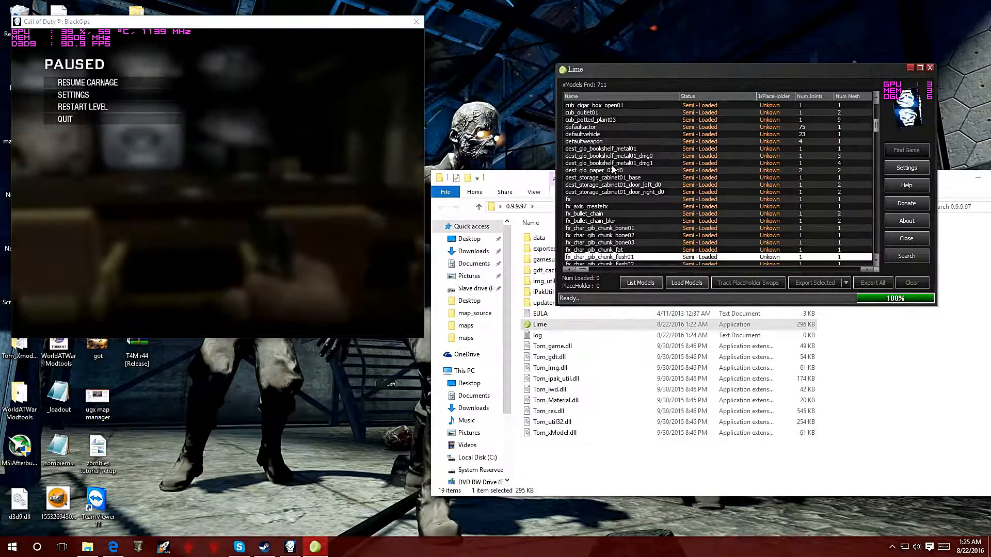
{"action": "scroll", "scroll_direction": "down", "scroll_amount": 3}
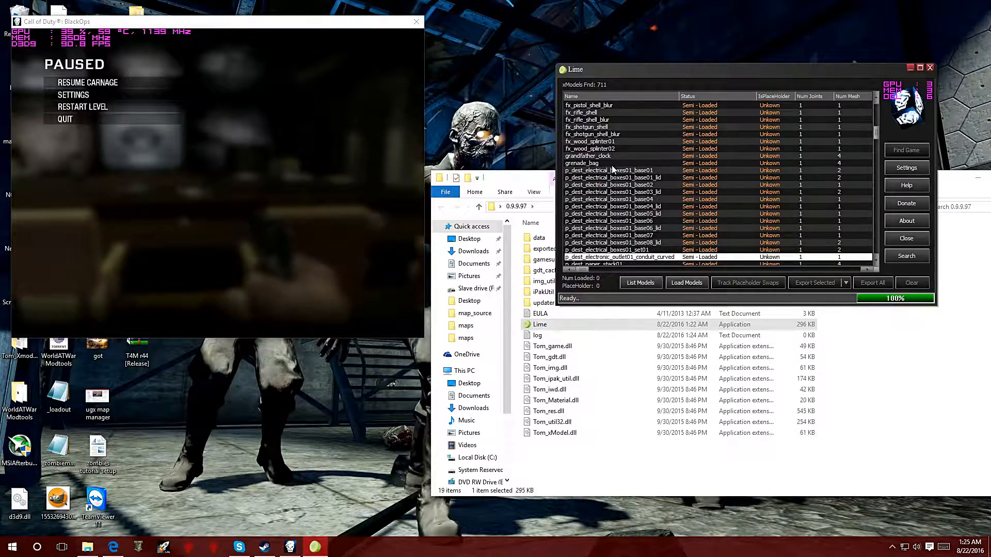
{"action": "scroll", "scroll_direction": "down", "scroll_amount": 3}
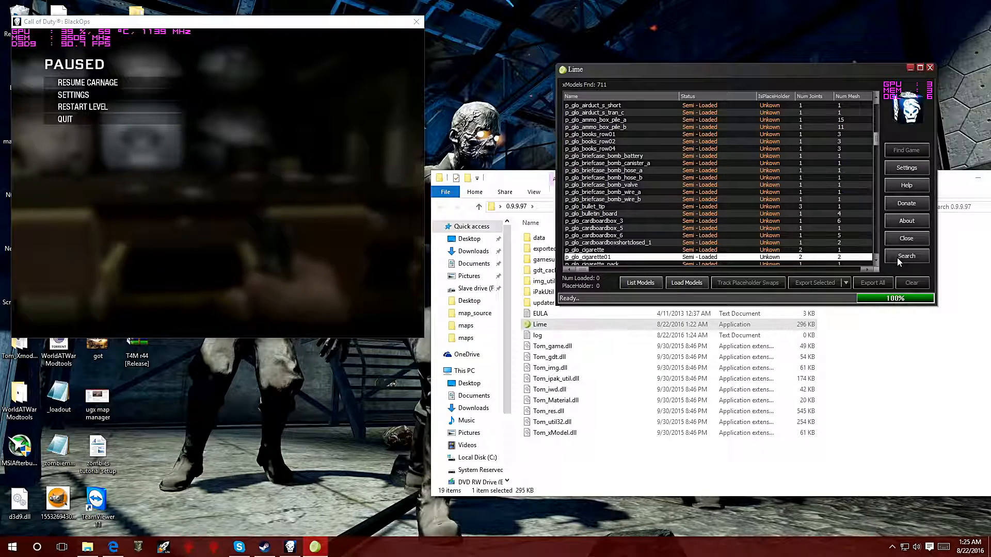
{"action": "scroll", "scroll_direction": "down", "scroll_amount": 3}
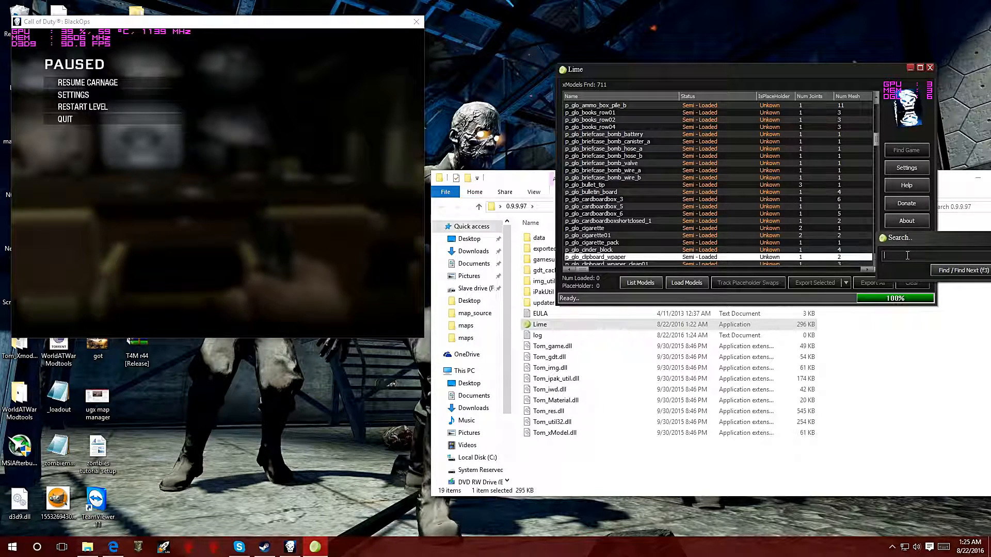
- Search the xModel list for 'chair'
{"action": "type", "text": "c"}
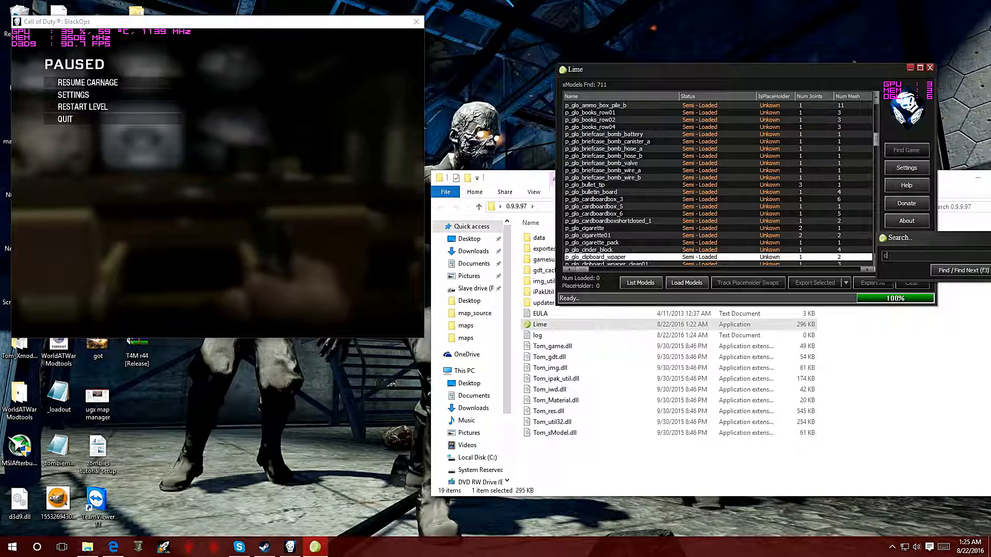
{"action": "type", "text": "chair"}
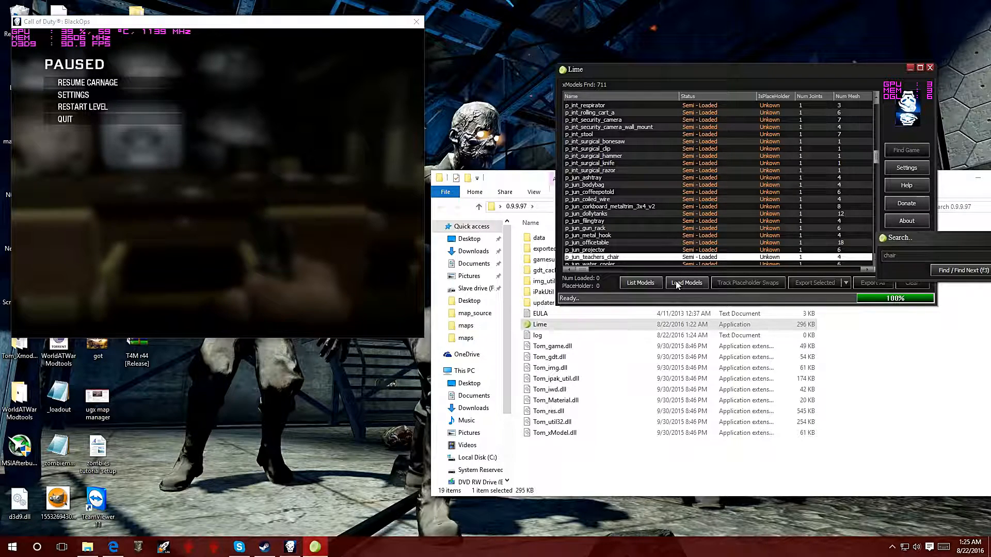
- Load all listed models and scroll to the p_pent_chair_boardroom entry
{"action": "left_click", "coordinate": [685, 283]}
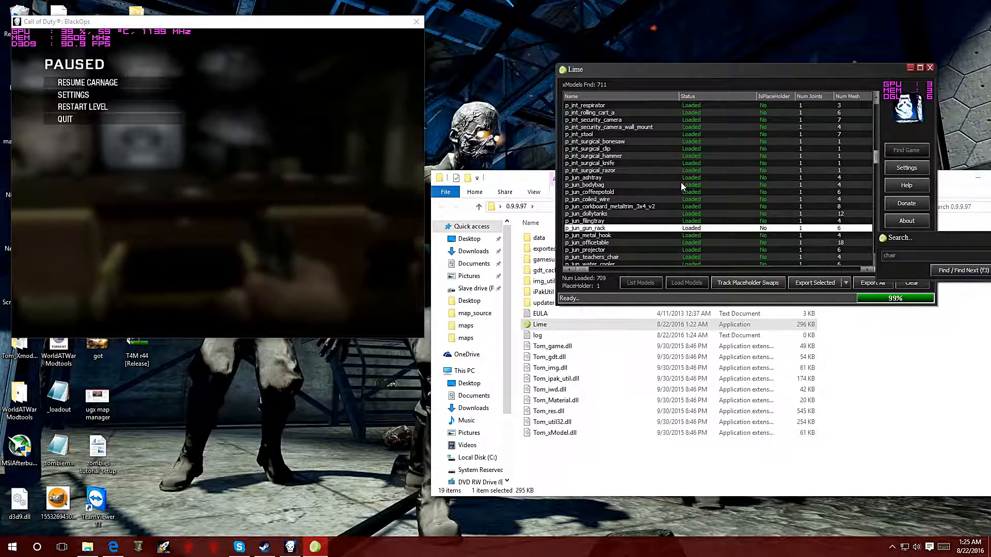
{"action": "scroll", "scroll_direction": "up", "scroll_amount": 3}
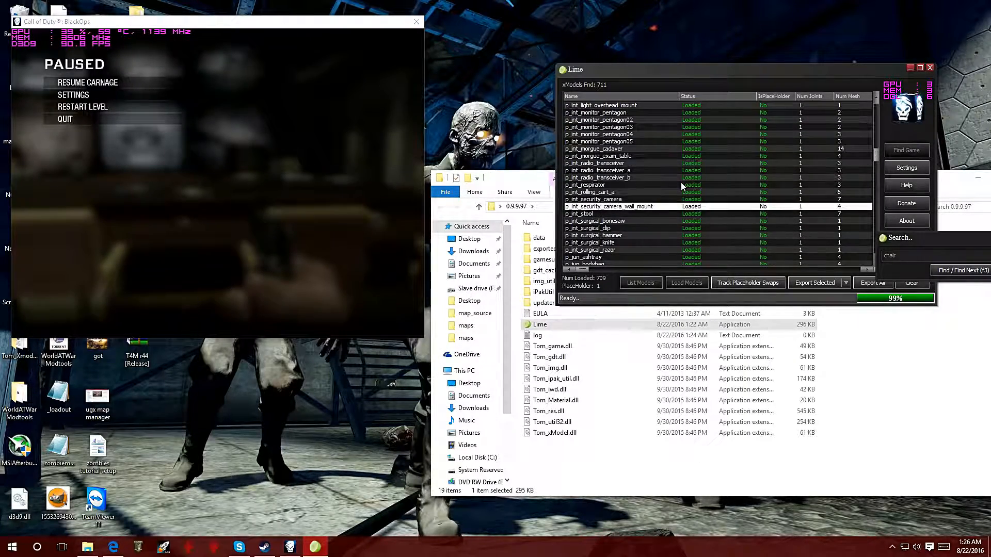
{"action": "scroll", "scroll_direction": "down", "scroll_amount": 3}
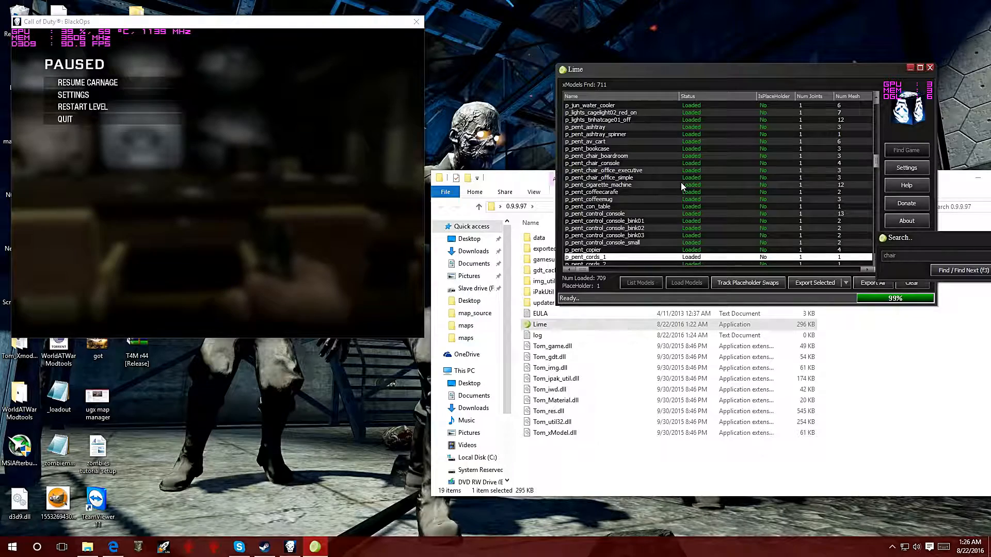
{"action": "scroll", "scroll_direction": "down", "scroll_amount": 3}
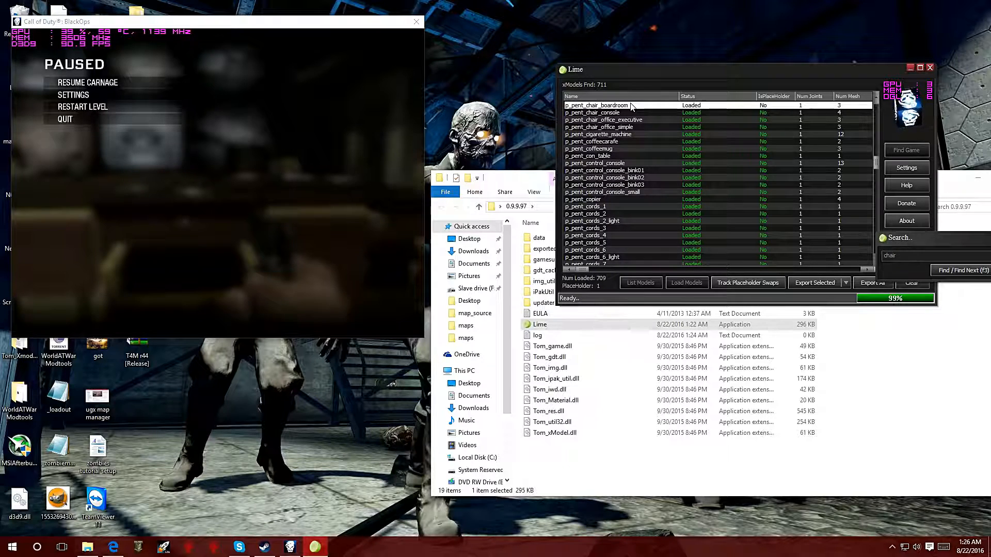
{"action": "mouse_move", "coordinate": [733, 283]}
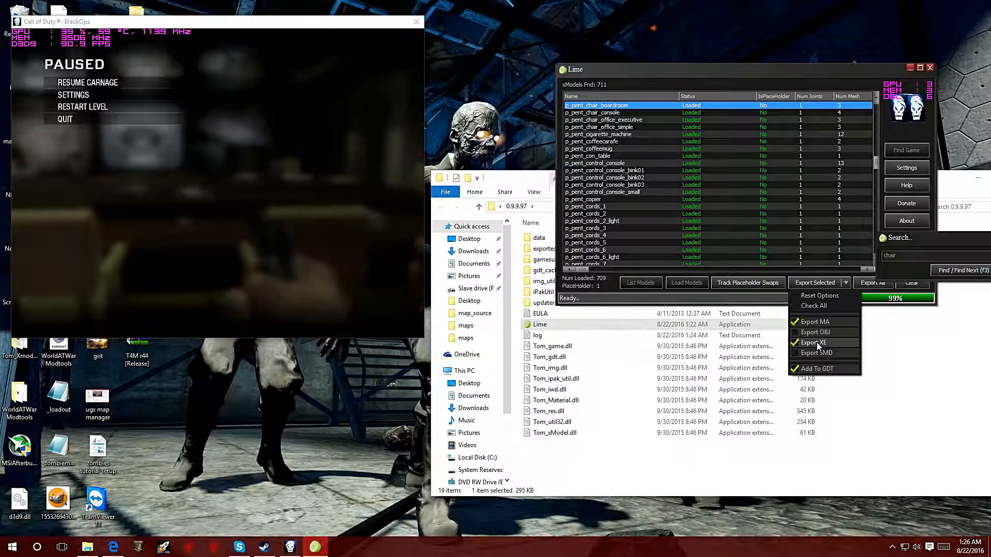
- Export p_pent_chair_boardroom with XE enabled and open the exported folder
{"action": "left_click", "coordinate": [814, 343]}
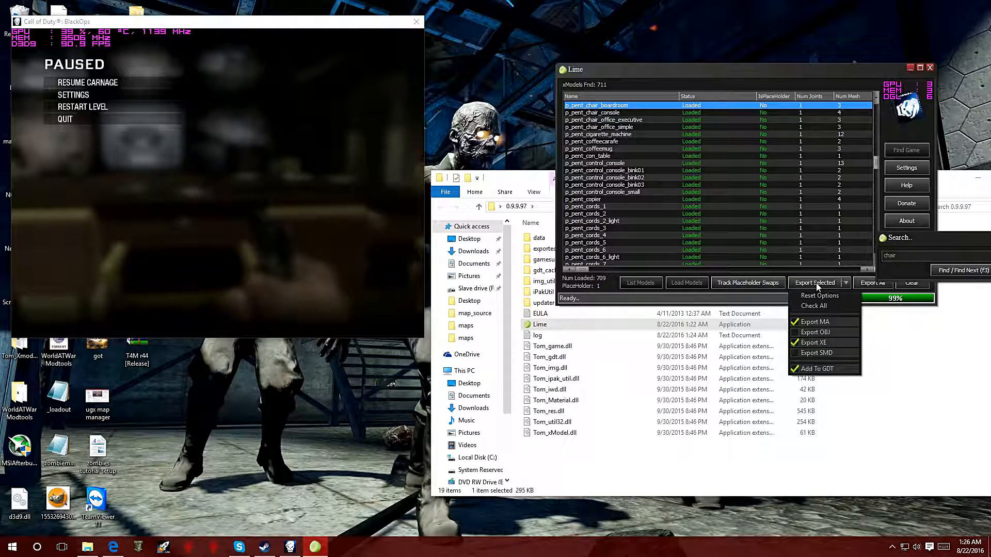
{"action": "left_click", "coordinate": [815, 322]}
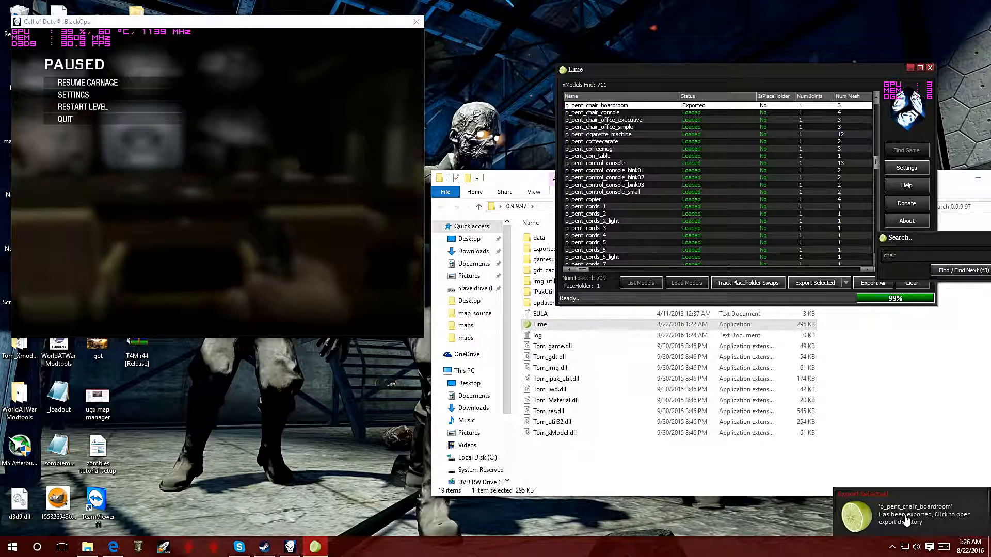
{"action": "left_click", "coordinate": [904, 519]}
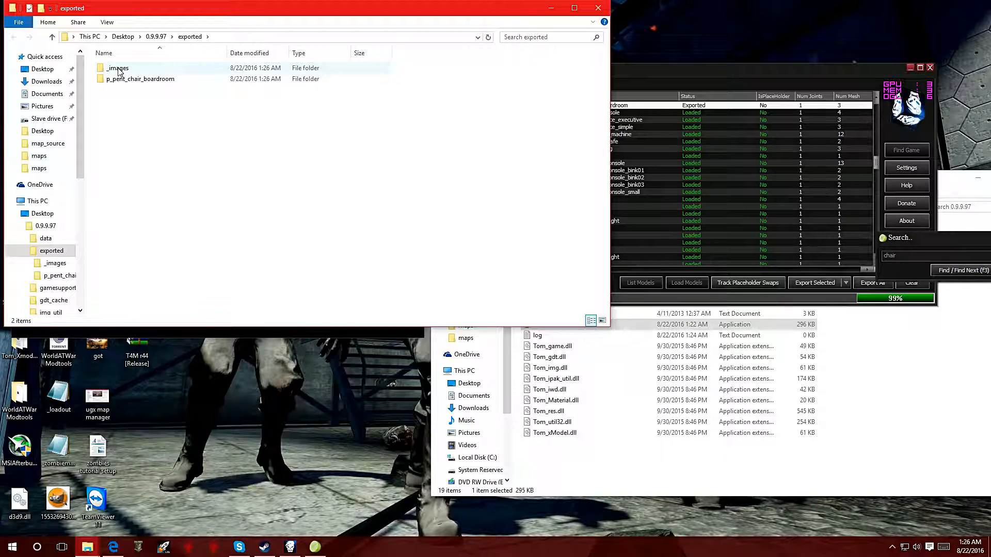
- Open the _images folder to view the chair's two texture files
{"action": "left_click", "coordinate": [119, 68]}
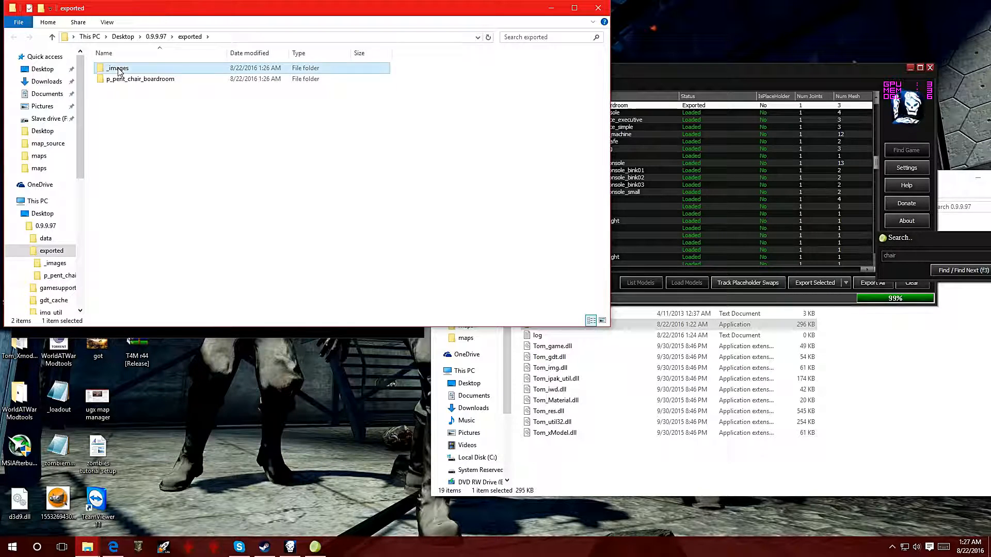
{"action": "double_click", "coordinate": [116, 68]}
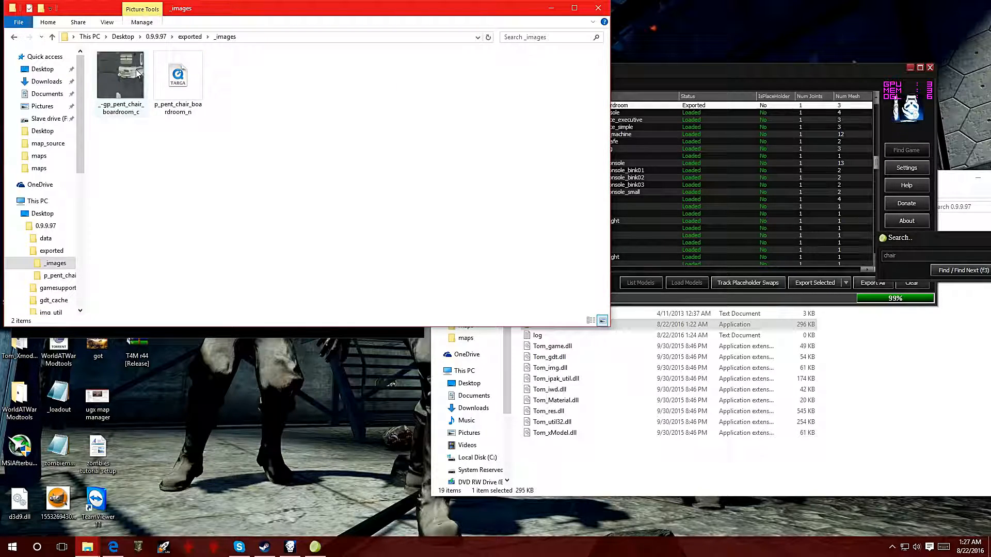
{"action": "left_click", "coordinate": [178, 75]}
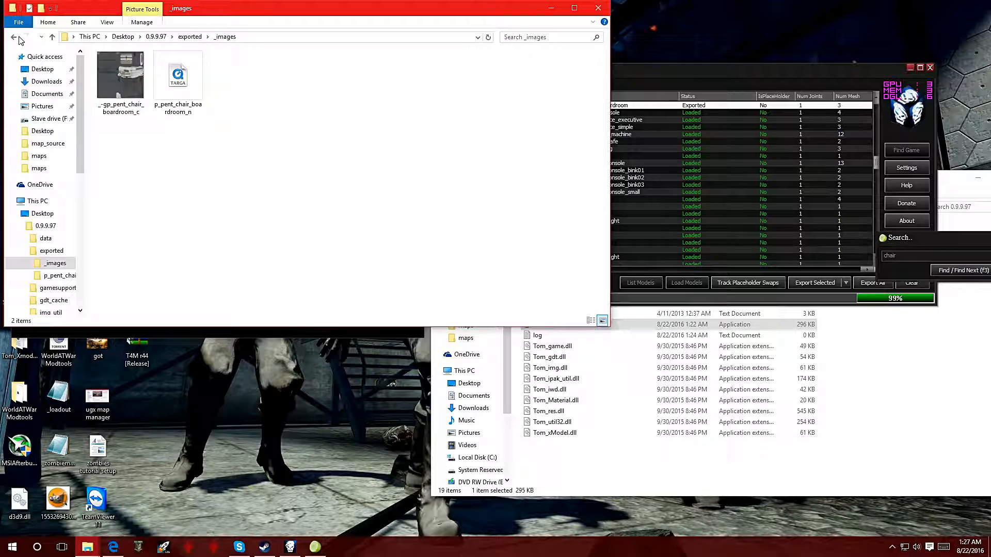
{"action": "mouse_move", "coordinate": [16, 37]}
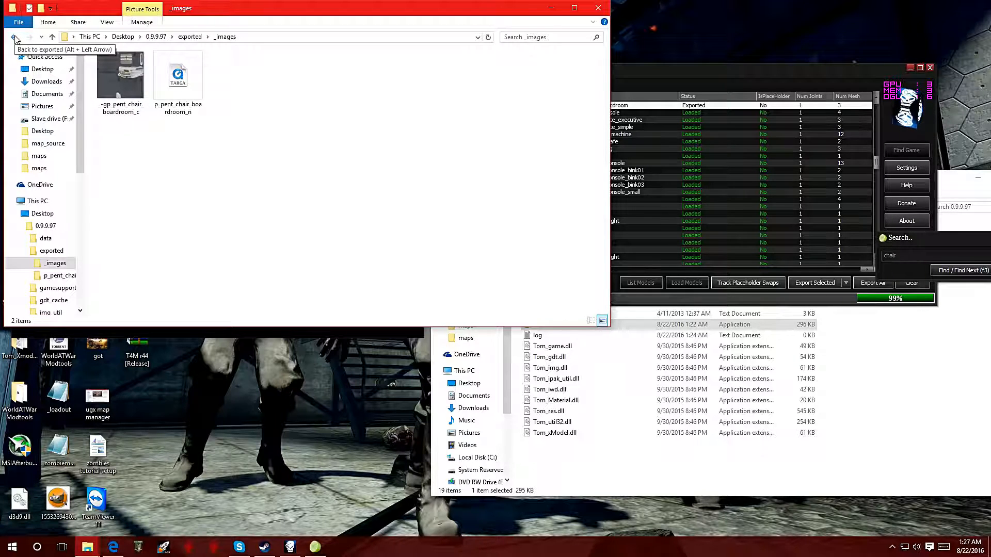
- Return to exported and open the p_pent_chair_boardroom folder with its six LOD files
{"action": "left_click", "coordinate": [14, 36]}
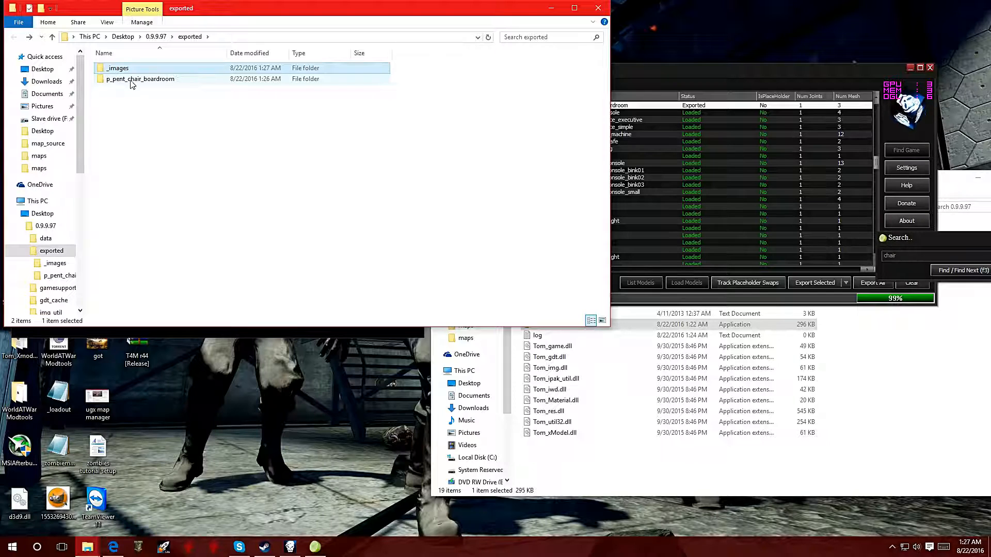
{"action": "double_click", "coordinate": [140, 79]}
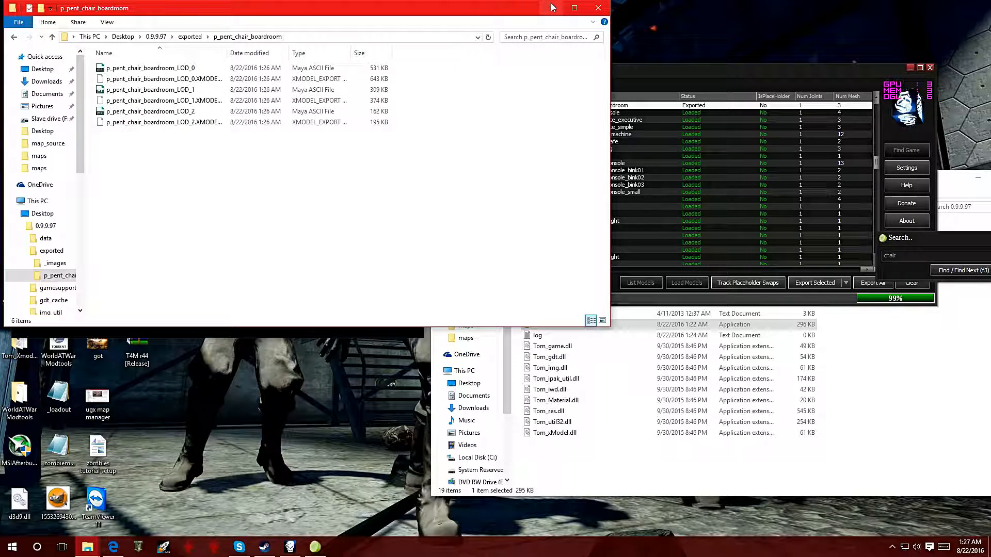
{"action": "mouse_move", "coordinate": [552, 7]}
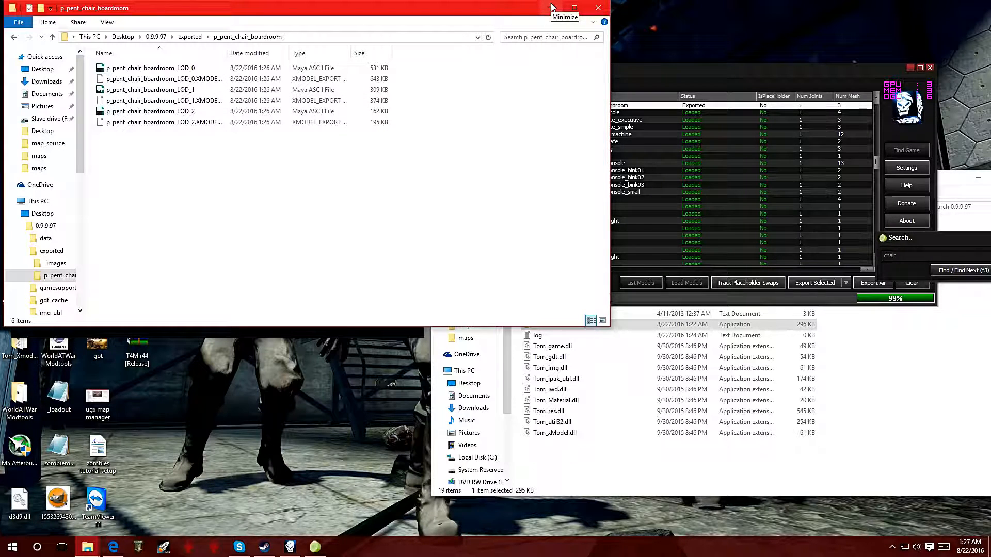
{"action": "mouse_move", "coordinate": [310, 183]}
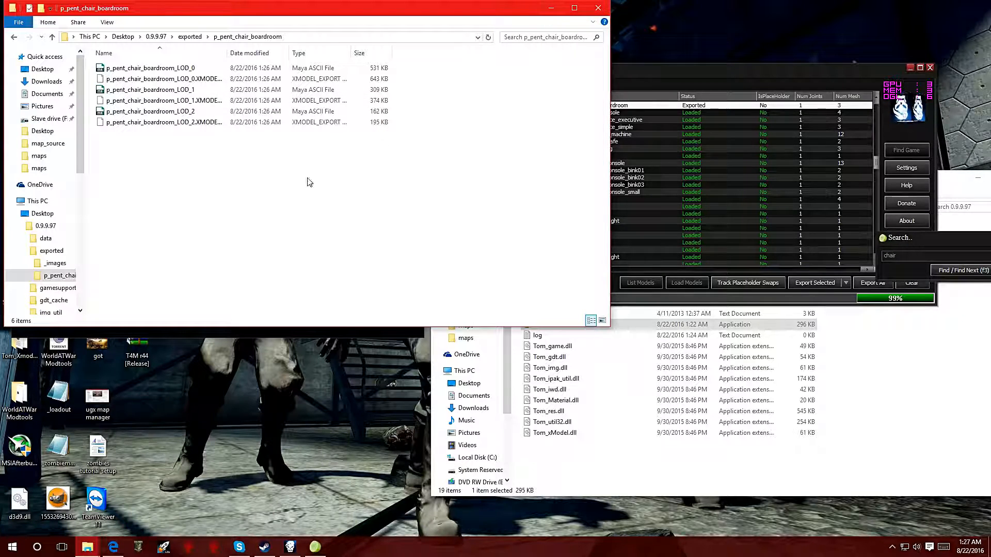
{"action": "mouse_move", "coordinate": [292, 187]}
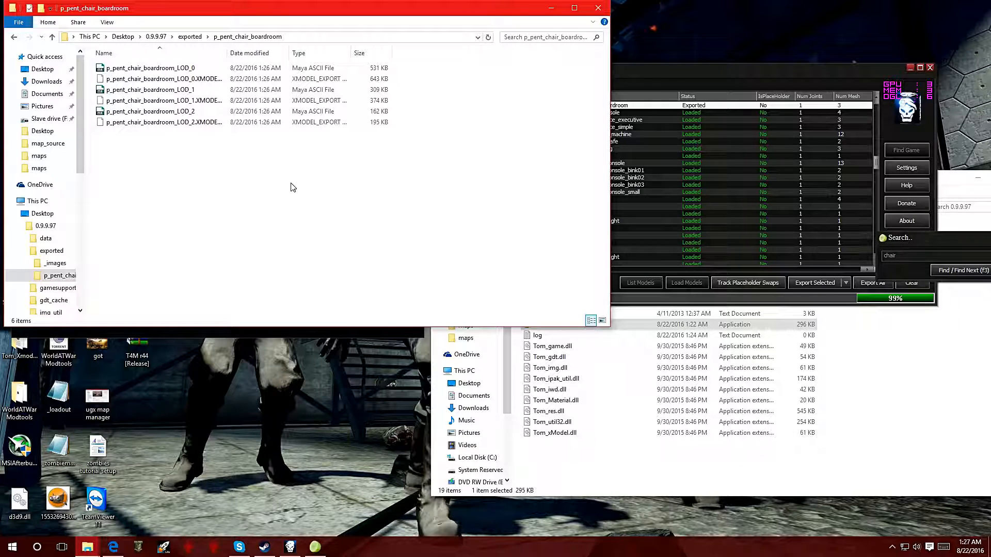